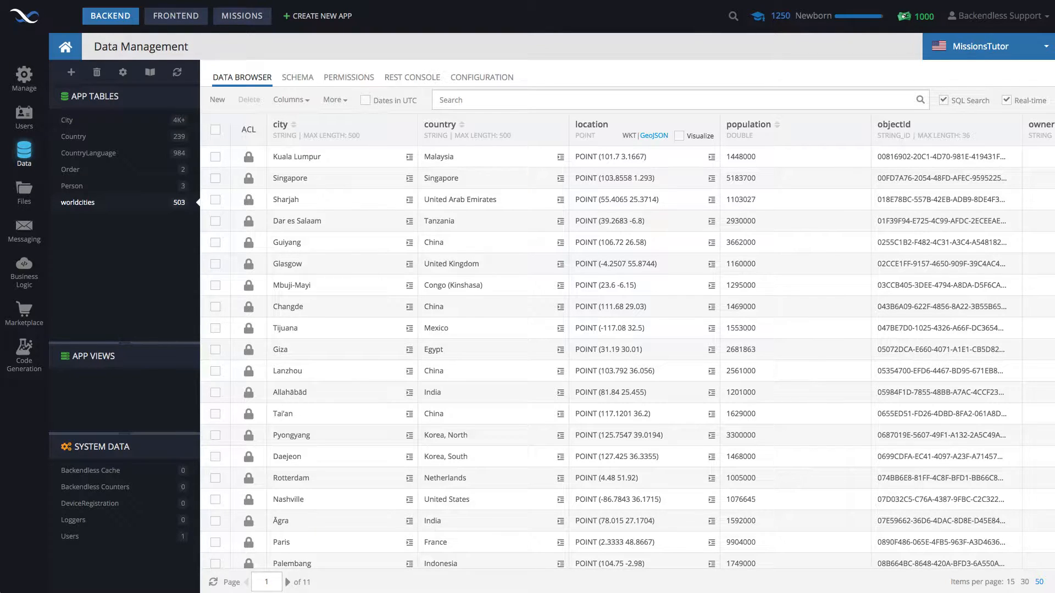
pyautogui.moveTo(567, 43)
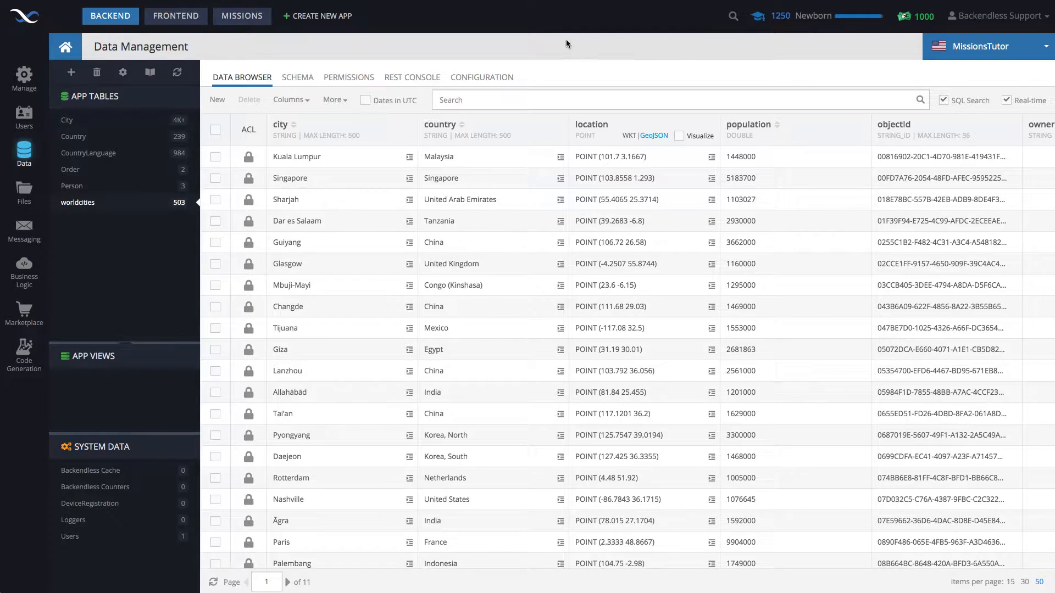
pyautogui.moveTo(74, 209)
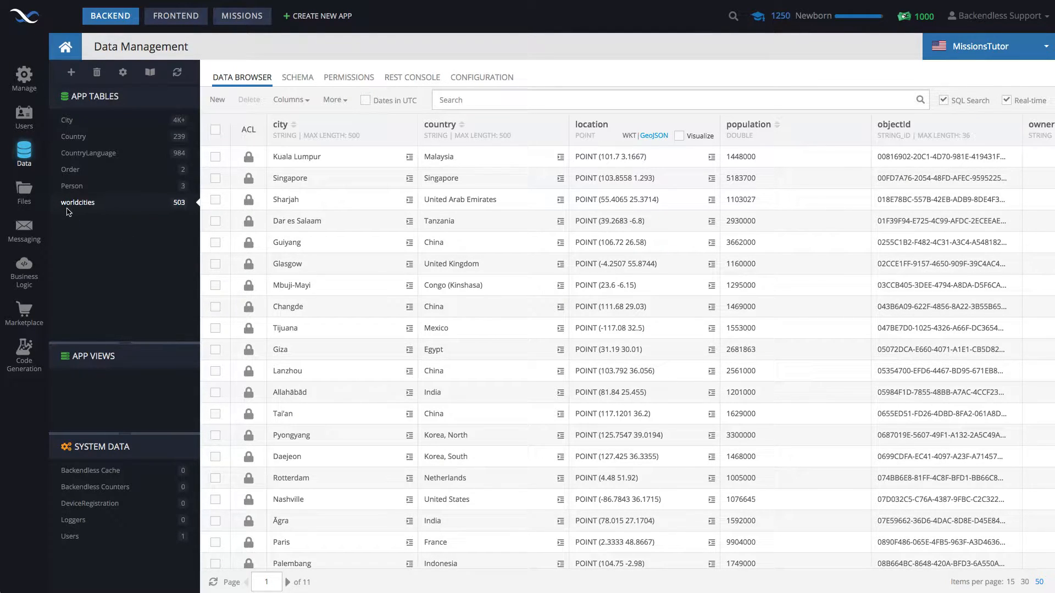
pyautogui.moveTo(333, 178)
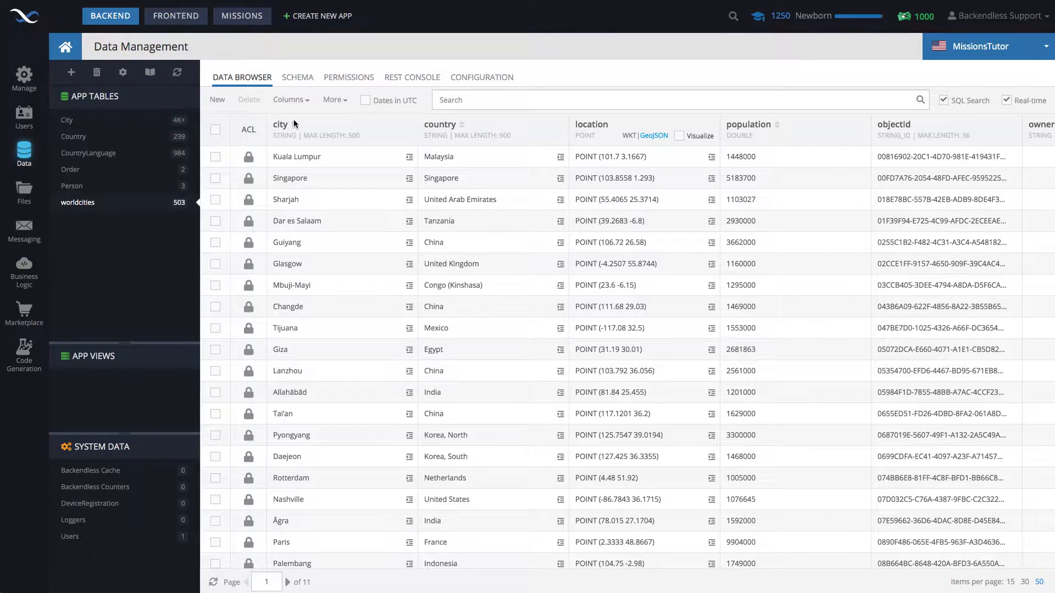
pyautogui.moveTo(300, 253)
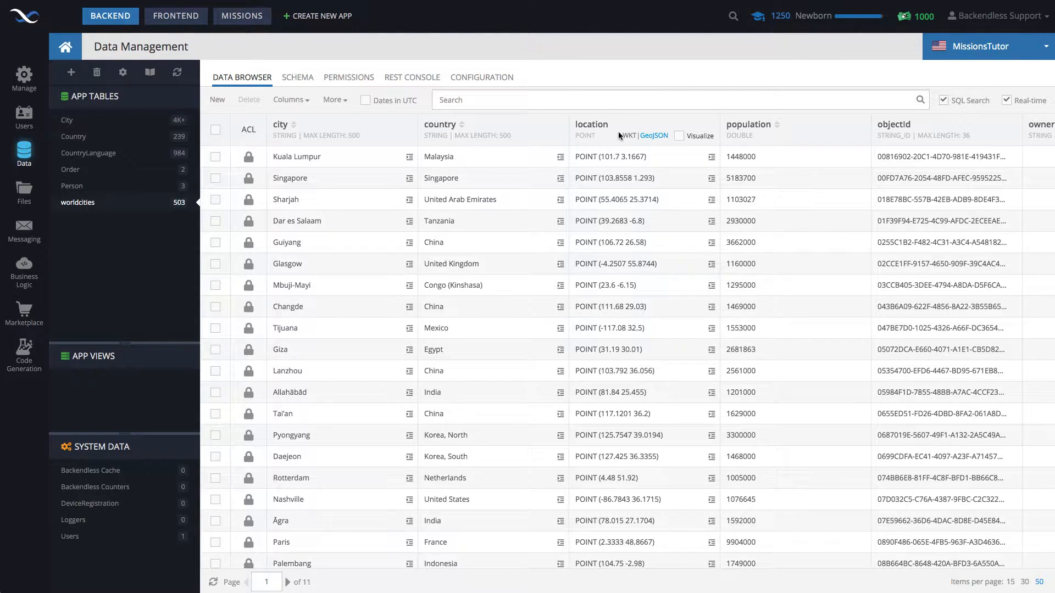
pyautogui.moveTo(605, 130)
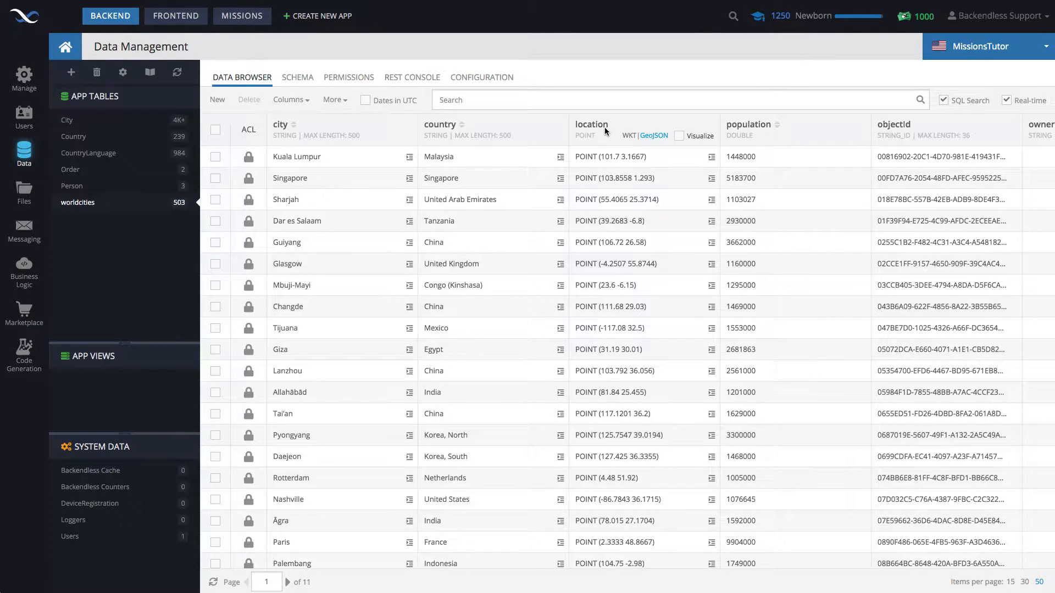
pyautogui.moveTo(593, 142)
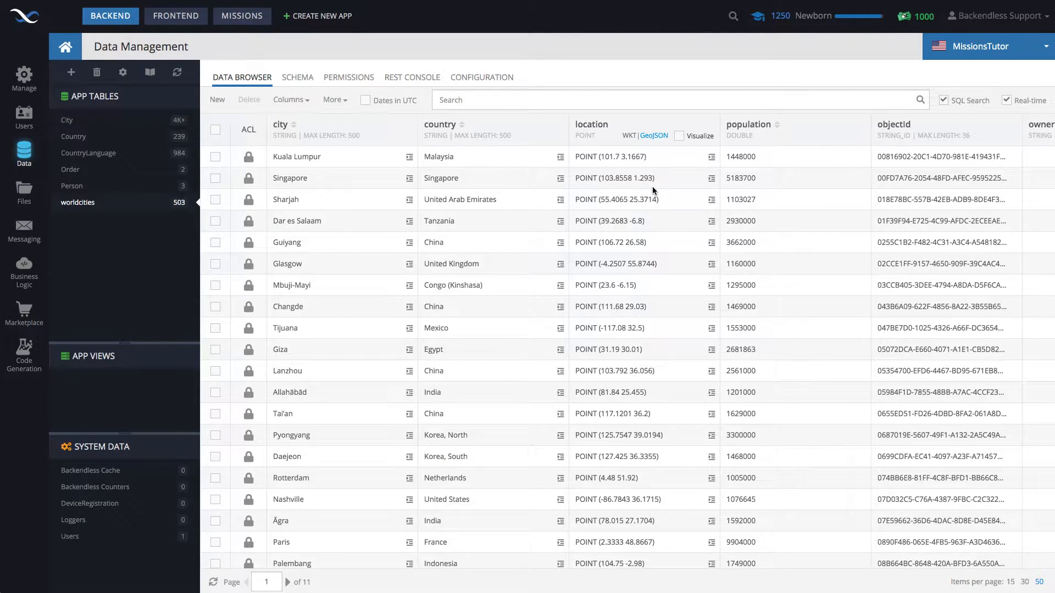
pyautogui.moveTo(666, 141)
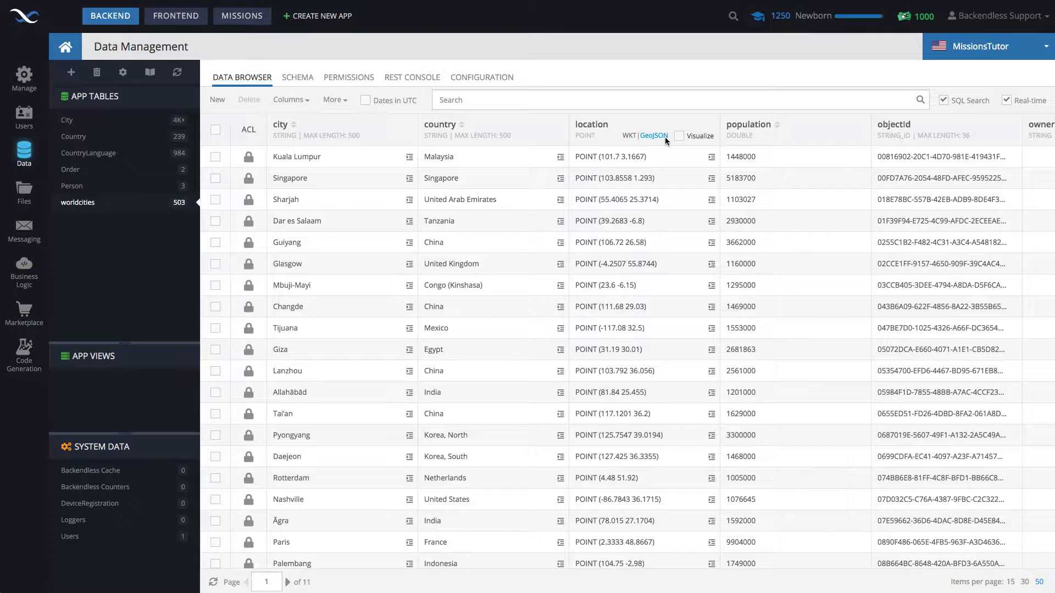
pyautogui.moveTo(626, 134)
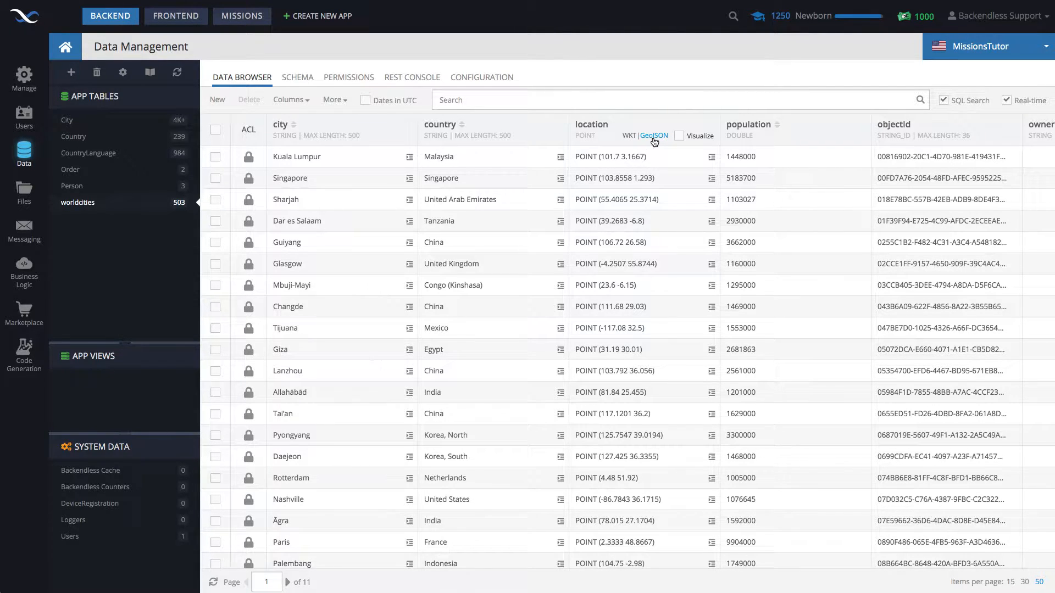
# View the location column as GeoJSON and WKT, then plot the city locations on a map.
pyautogui.click(653, 136)
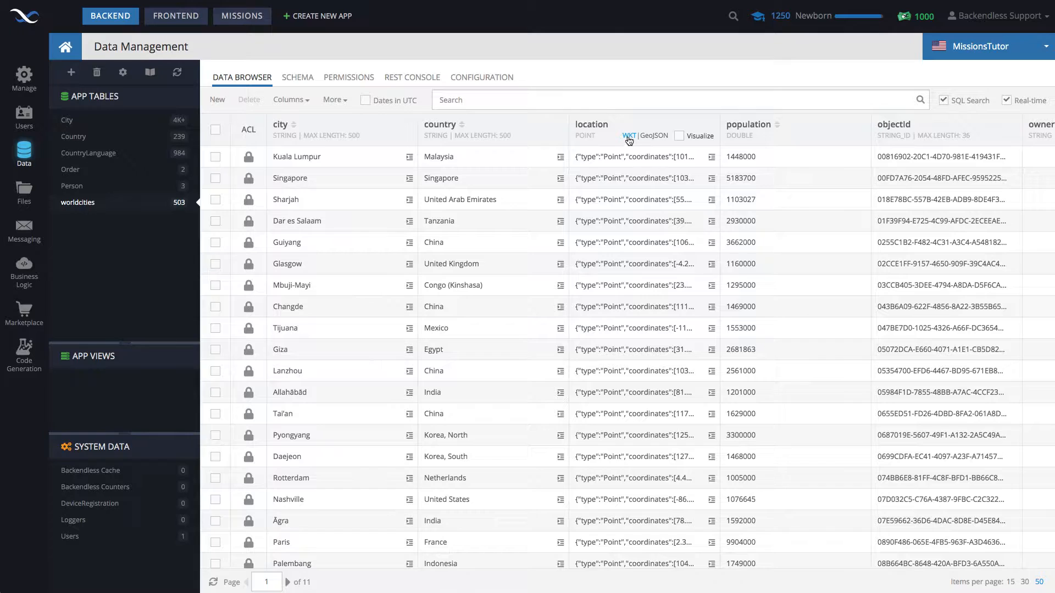
pyautogui.click(628, 135)
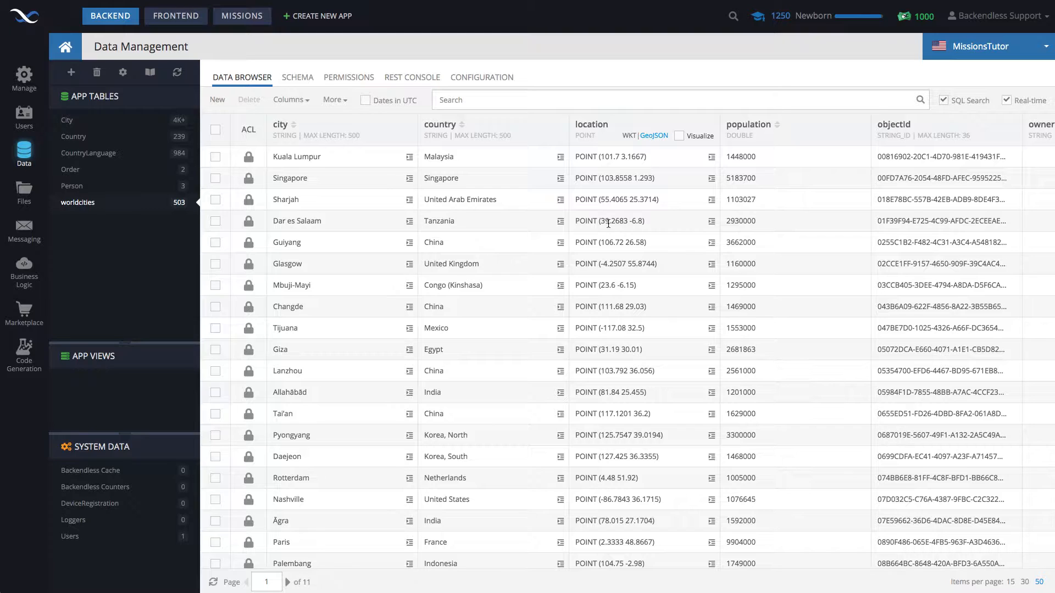
pyautogui.click(679, 136)
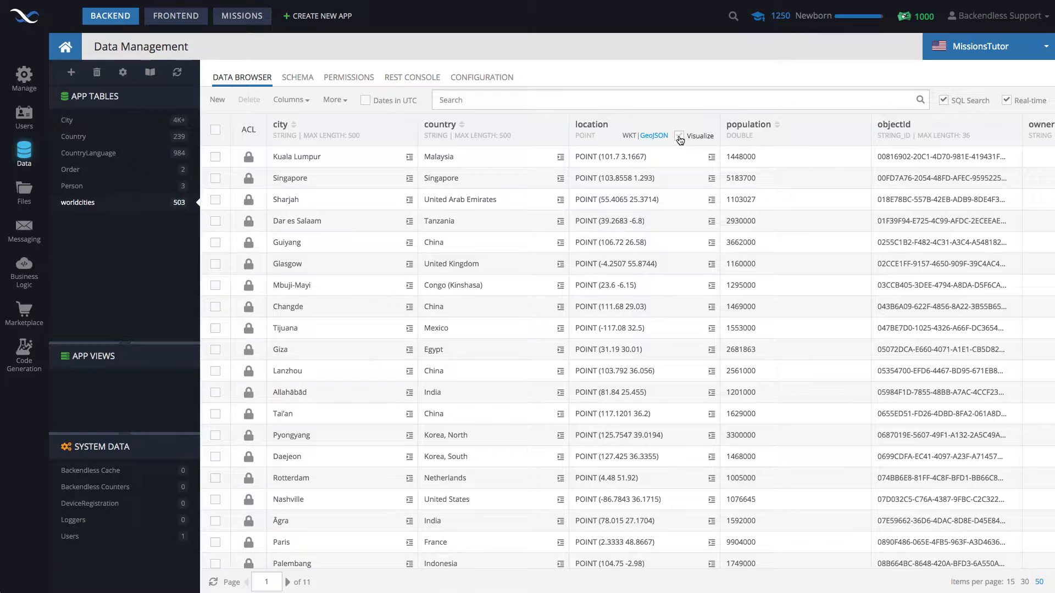
pyautogui.click(679, 136)
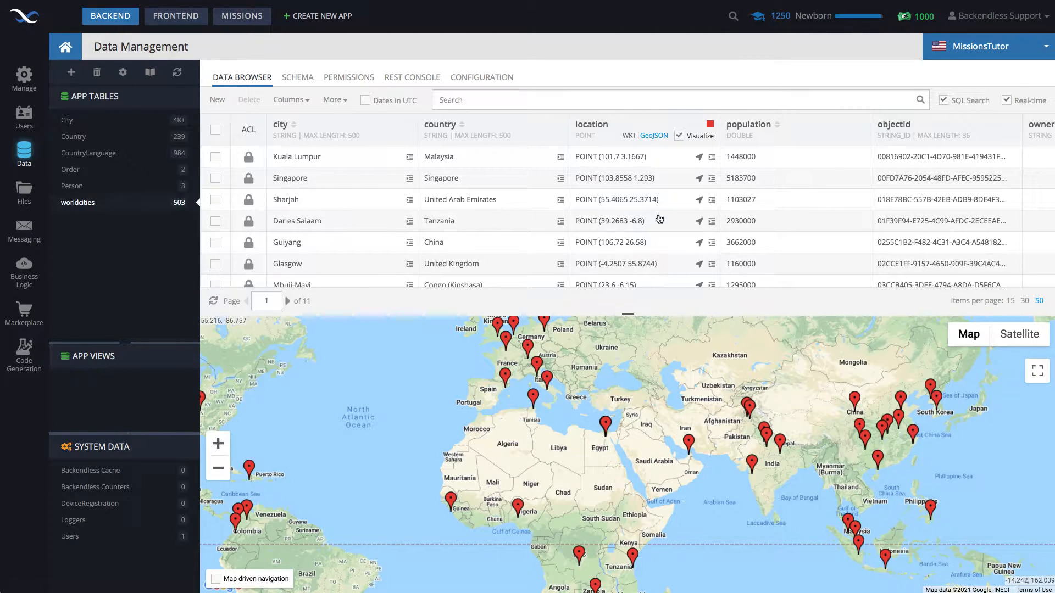
pyautogui.scroll(-3)
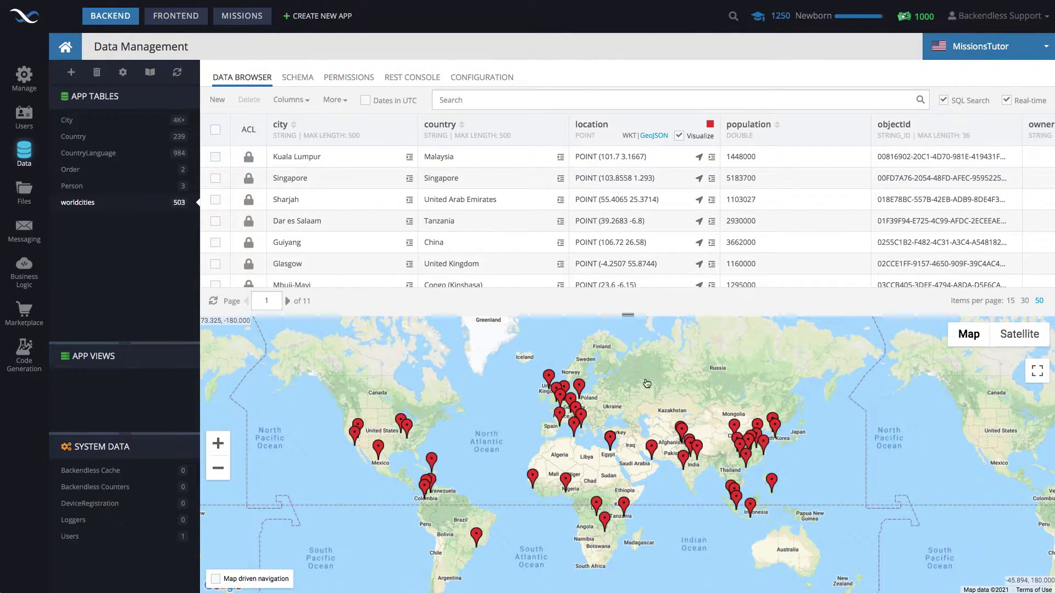
pyautogui.moveTo(646, 384); pyautogui.dragTo(619, 377)
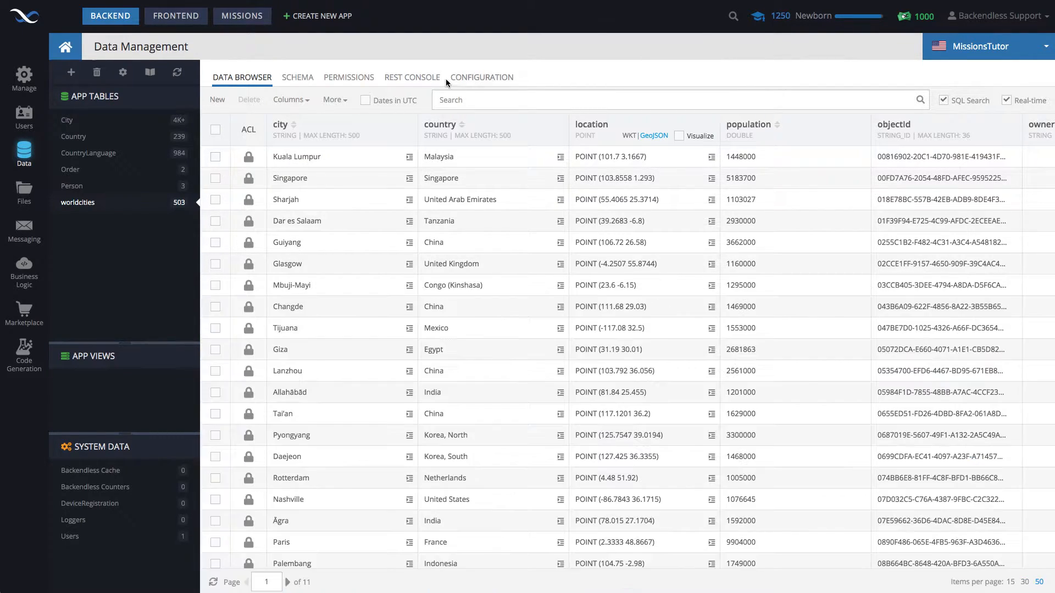
# Go to the frontend UI Builder and preview the cities page with its markers.
pyautogui.click(176, 15)
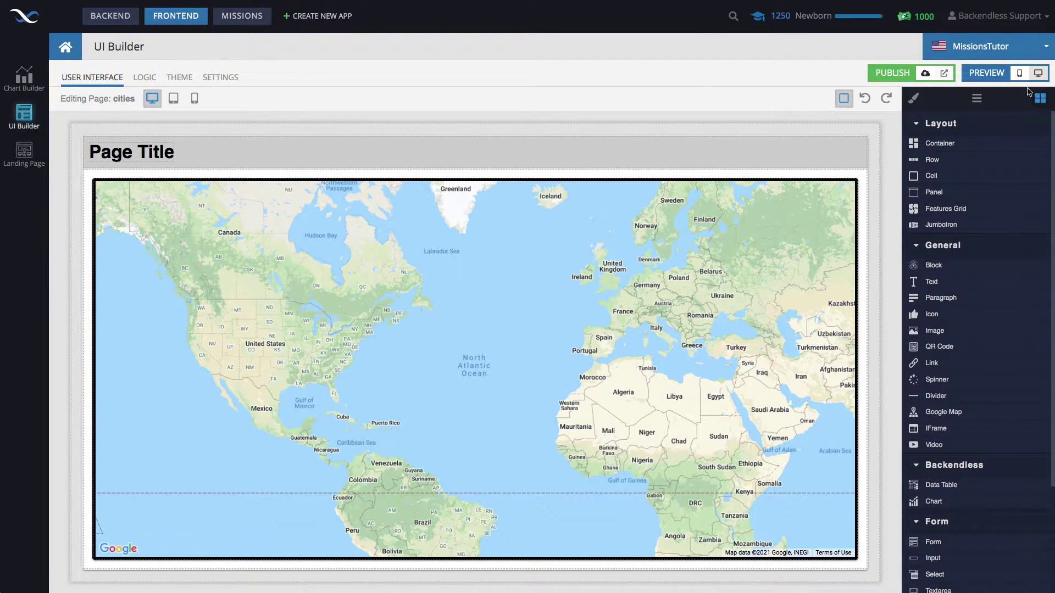
pyautogui.click(986, 72)
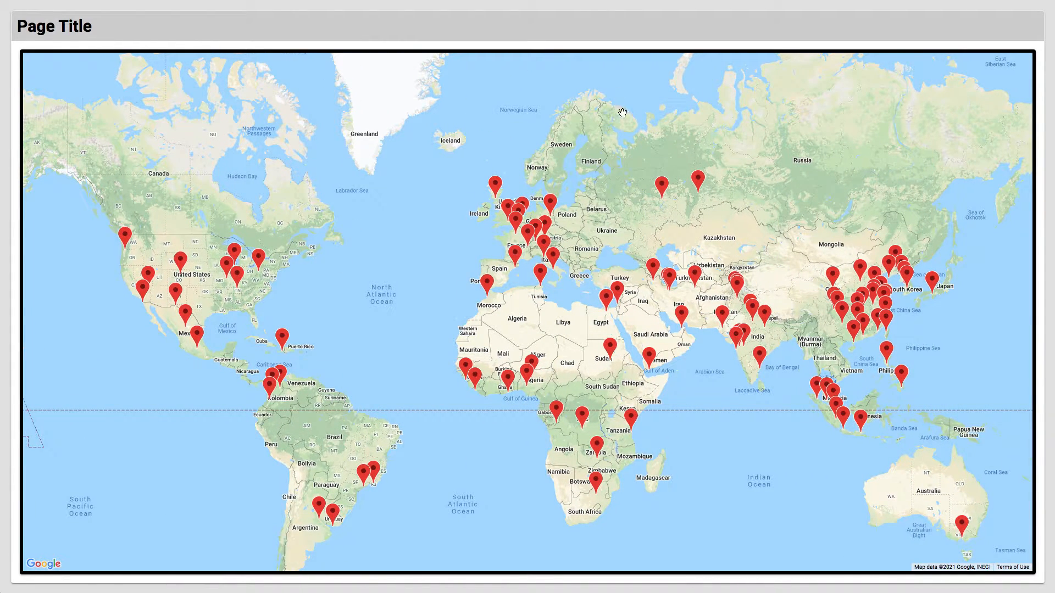
pyautogui.moveTo(551, 7)
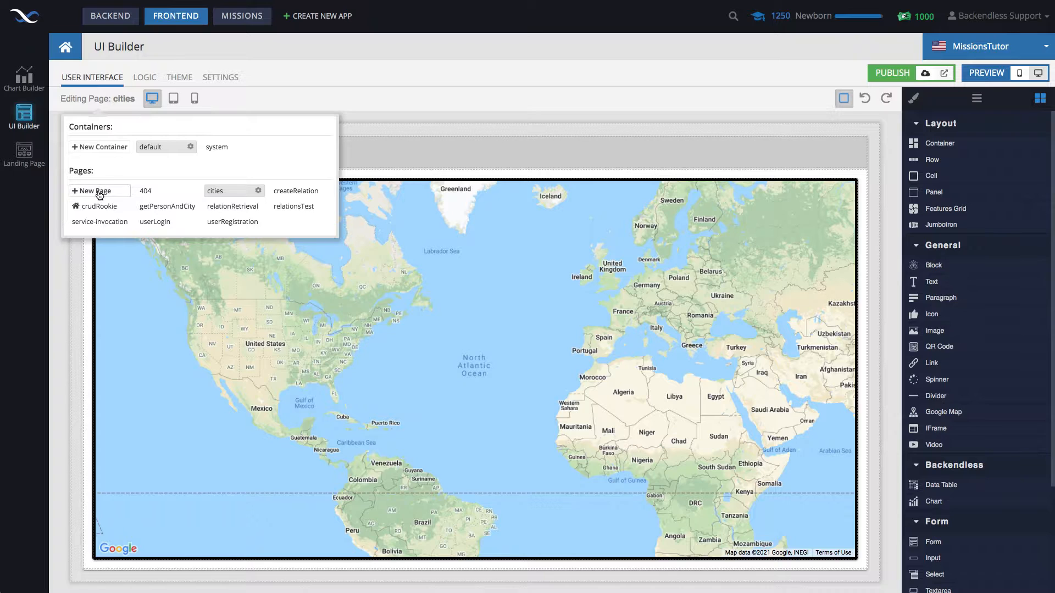
# Create a new UI Builder page named worldcities.
pyautogui.write('worldcities')
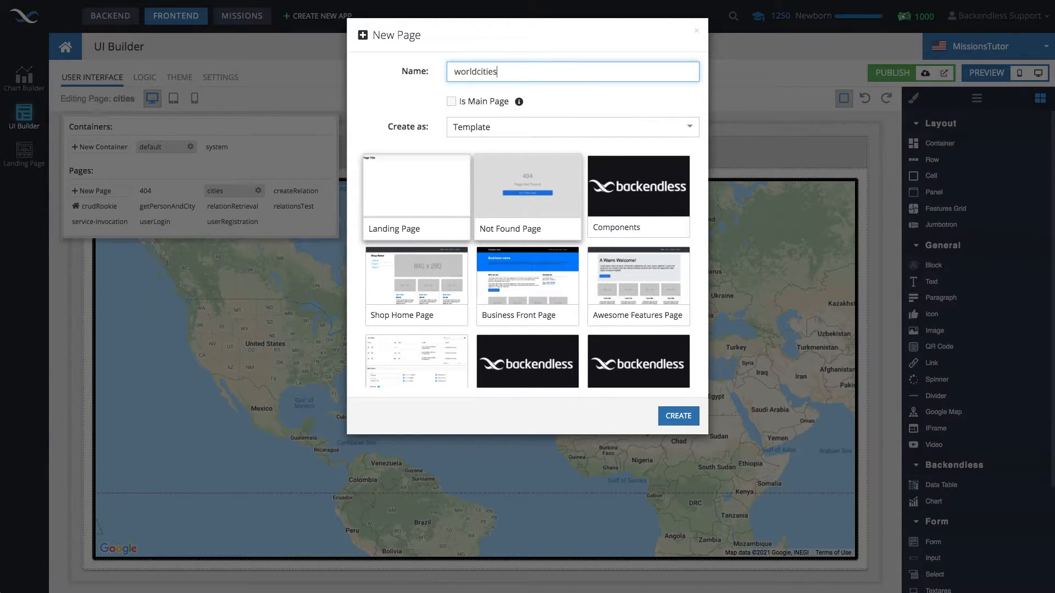
pyautogui.click(678, 415)
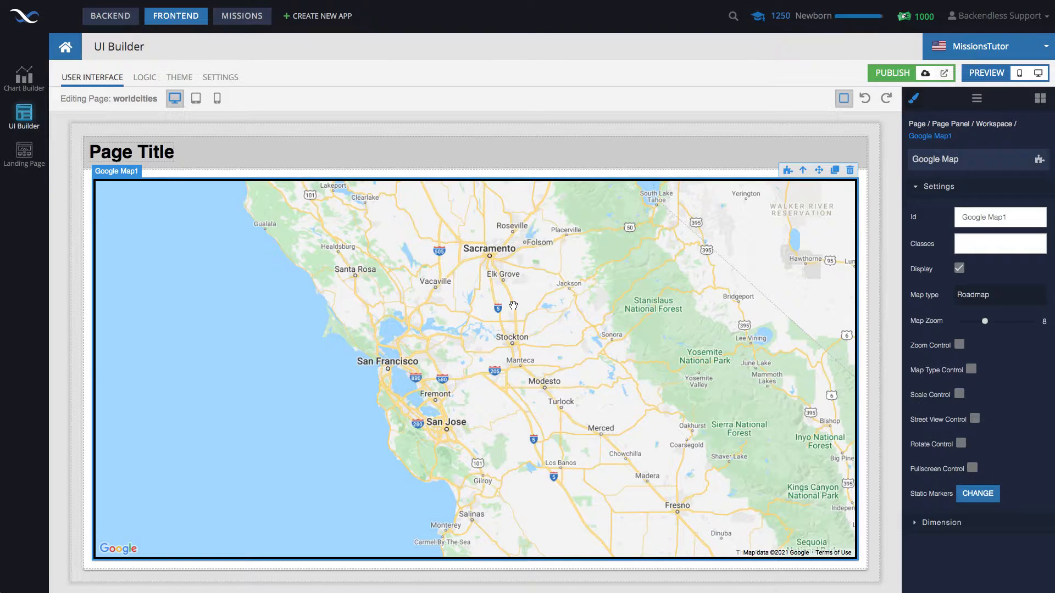
pyautogui.moveTo(394, 196)
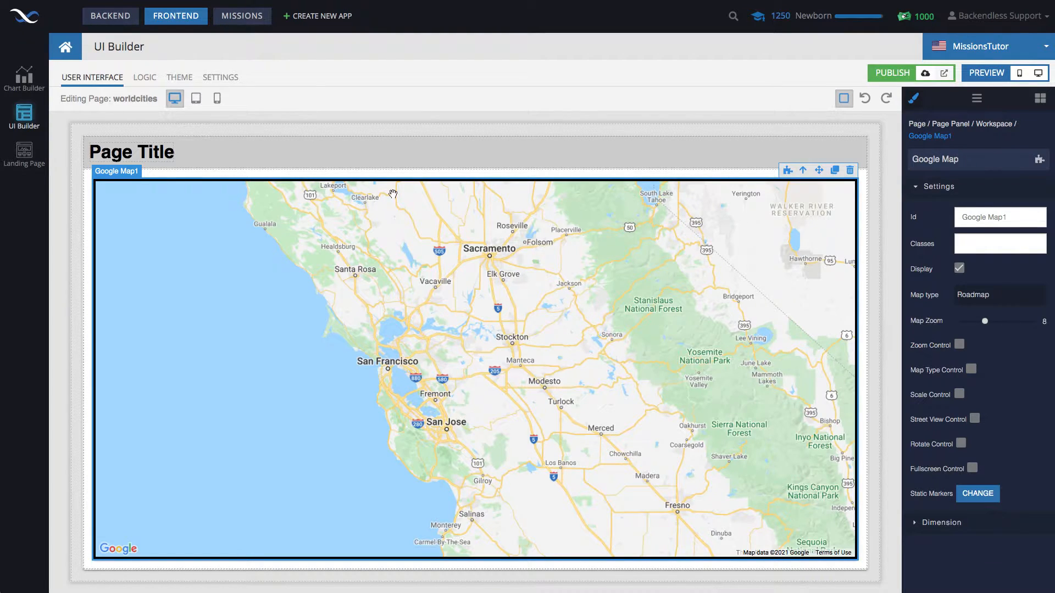
# Review the Google API Key instructions in Settings, then return to the worldcities editor.
pyautogui.click(220, 77)
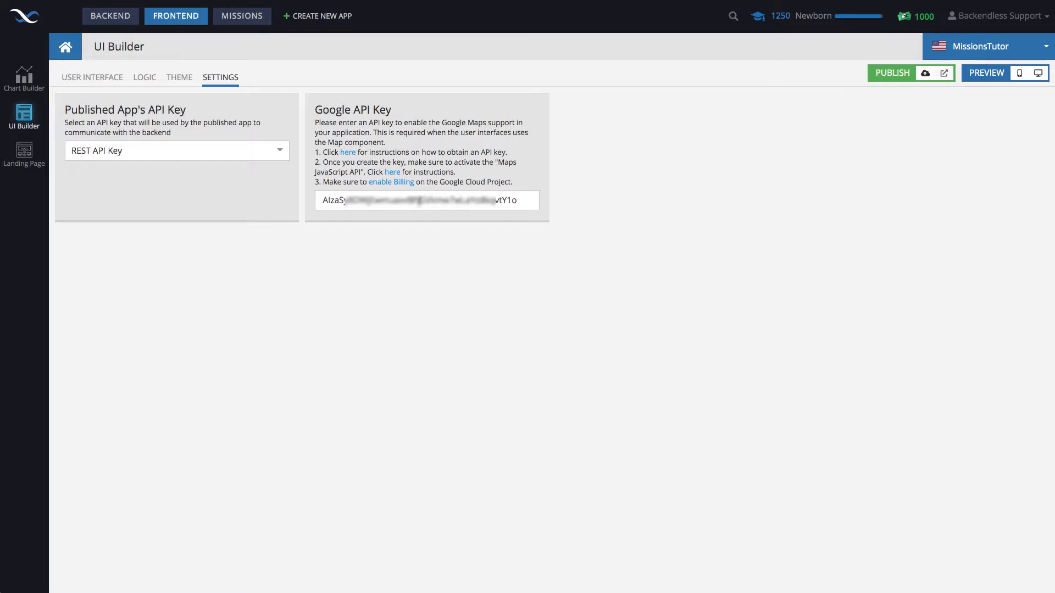
pyautogui.moveTo(472, 191)
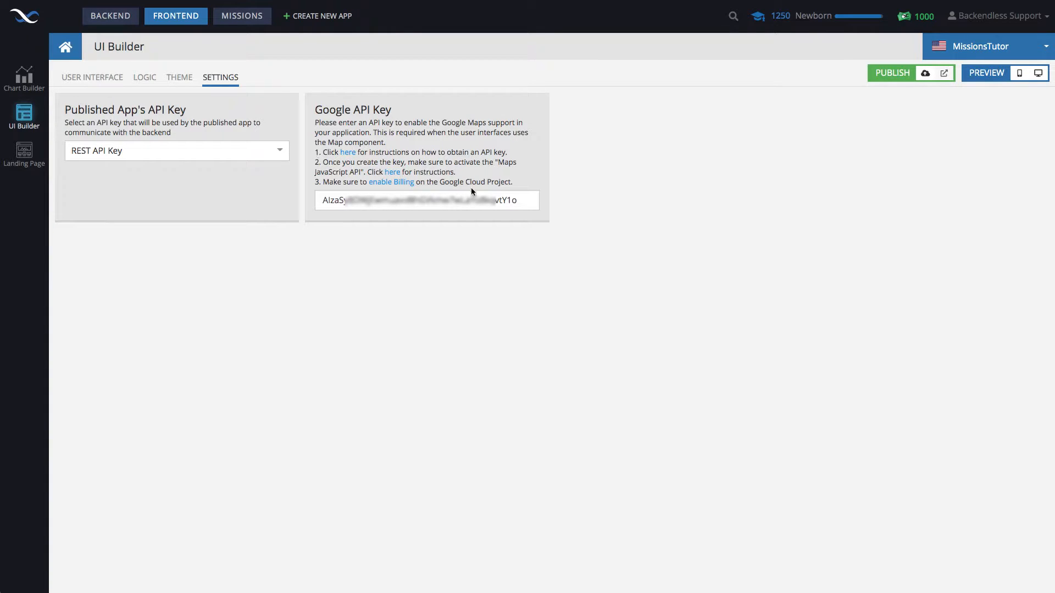
pyautogui.moveTo(341, 156)
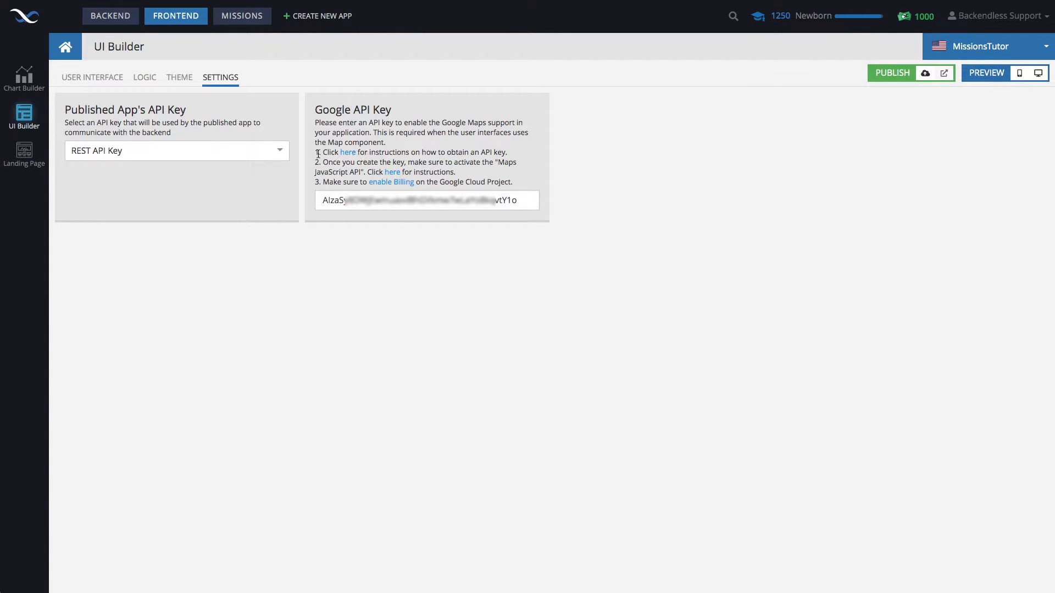
pyautogui.moveTo(316, 152); pyautogui.dragTo(511, 182)
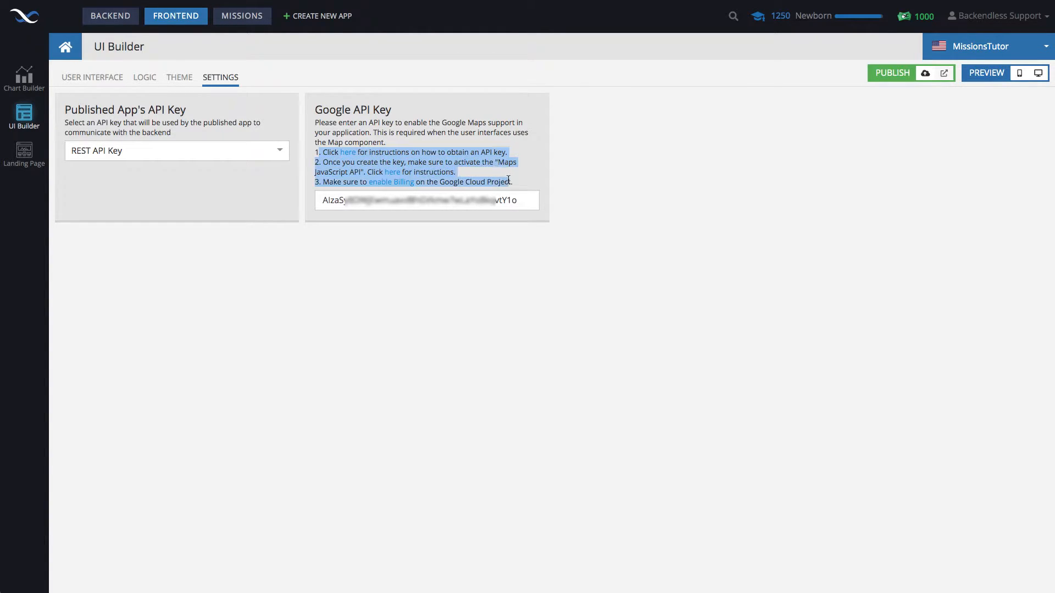
pyautogui.click(346, 200)
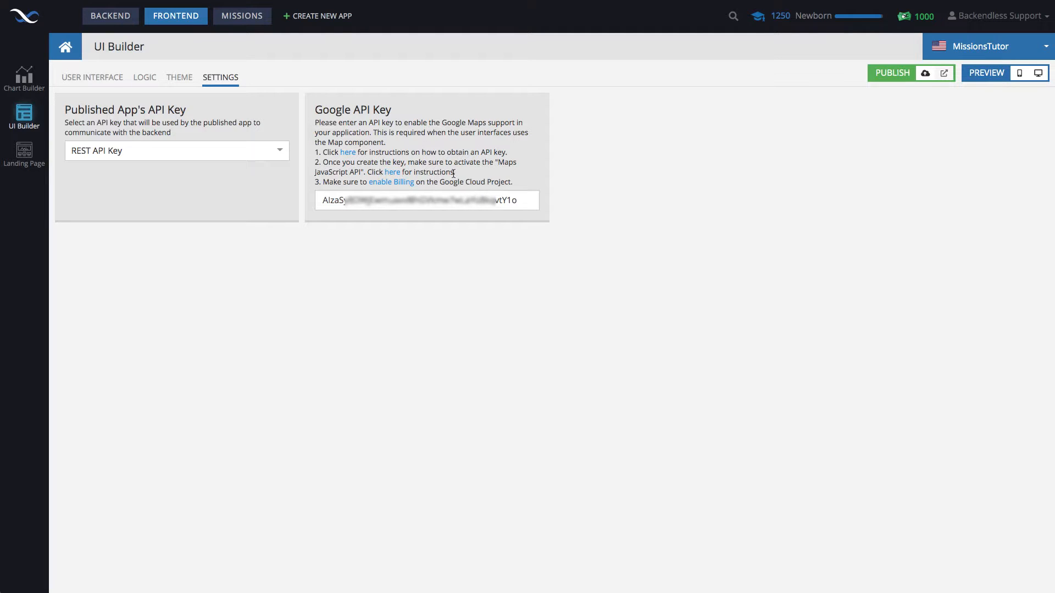
pyautogui.moveTo(159, 87)
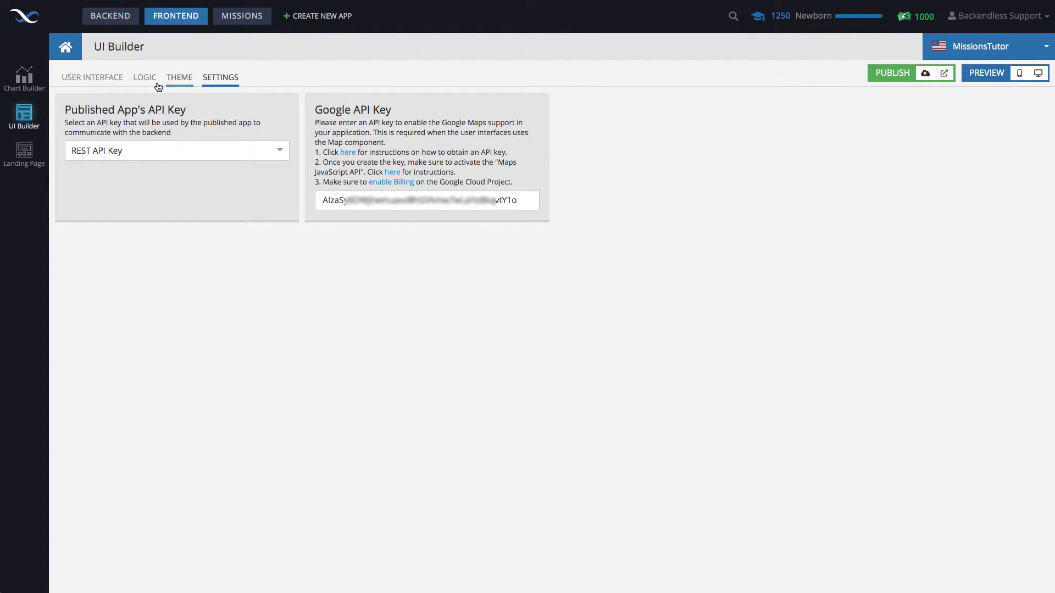
pyautogui.click(92, 77)
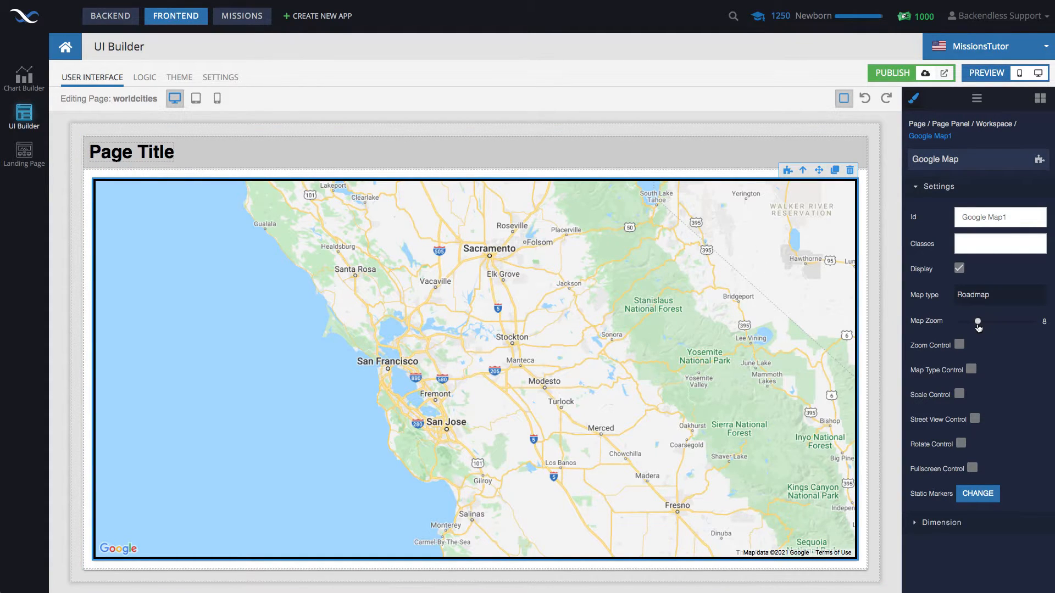
# Set Map Zoom to 3 and recentre the map over the North Atlantic.
pyautogui.moveTo(979, 321); pyautogui.dragTo(977, 321)
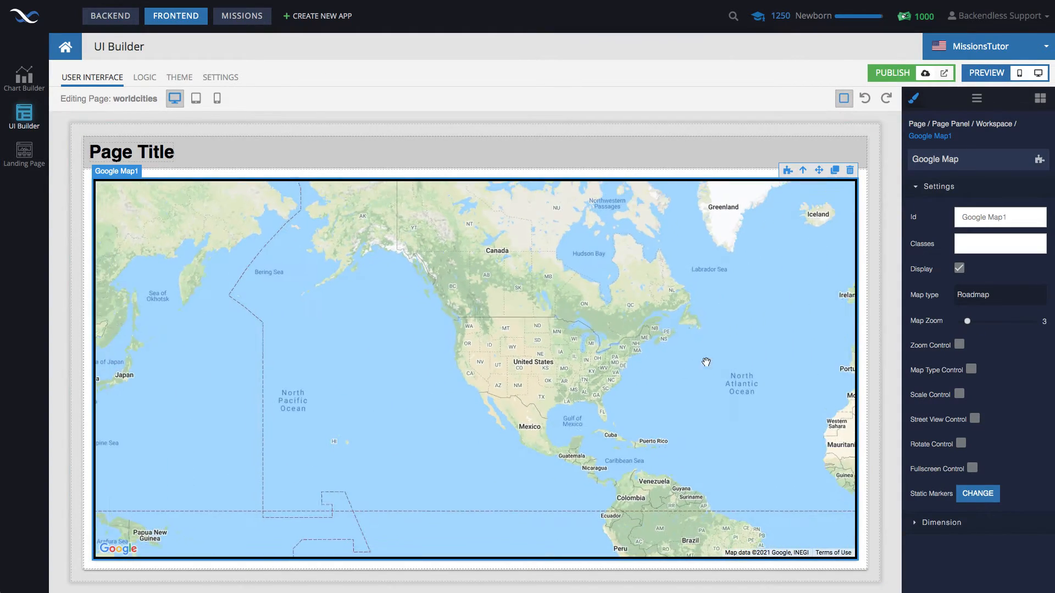
pyautogui.moveTo(705, 362); pyautogui.dragTo(470, 296)
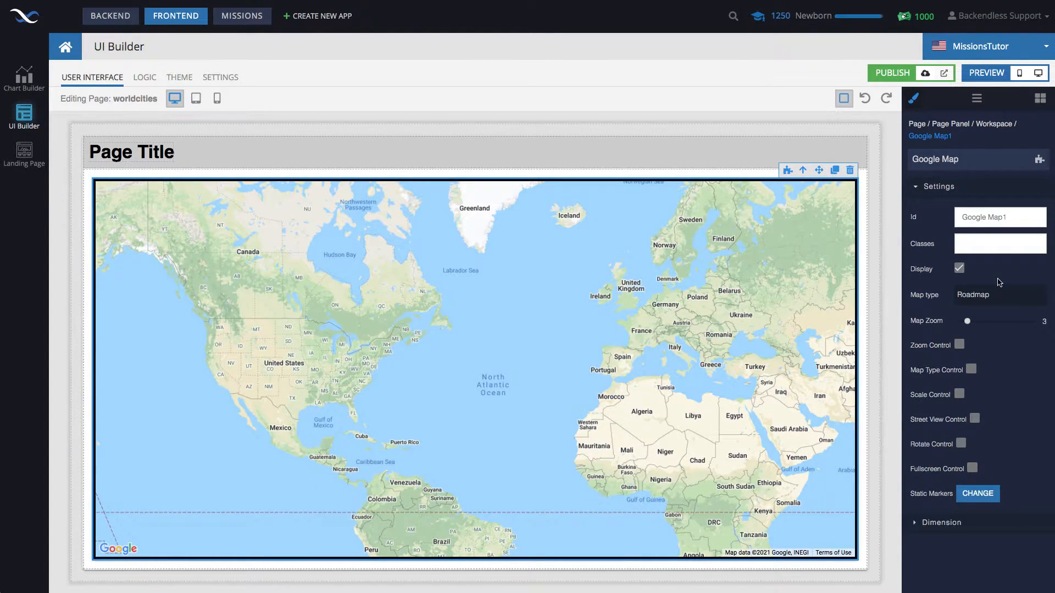
pyautogui.click(1000, 217)
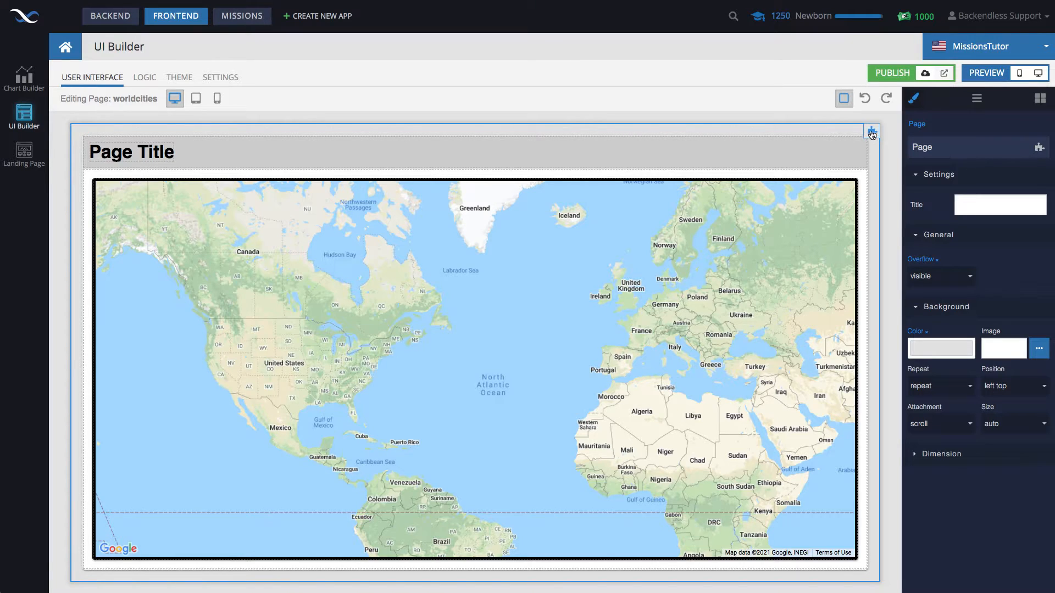
# Add an empty On Page Enter handler to the worldcities page logic.
pyautogui.click(145, 77)
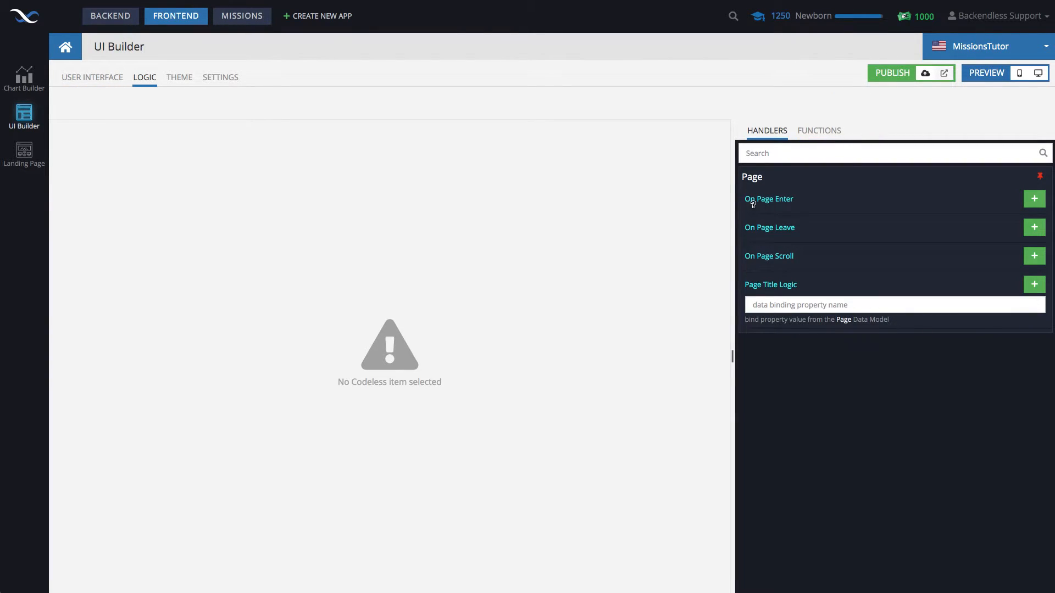
pyautogui.moveTo(824, 202)
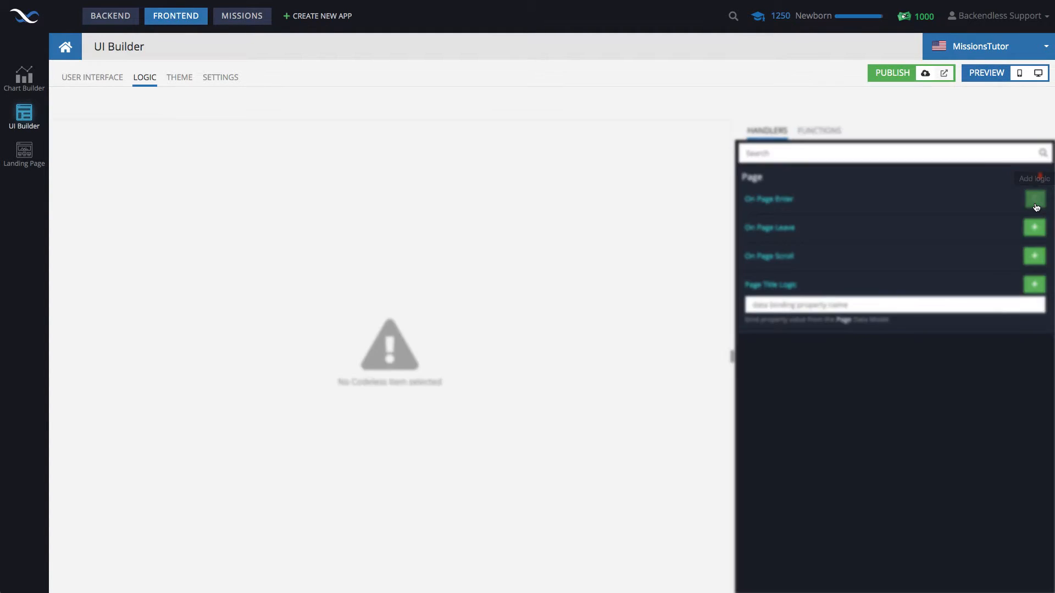
pyautogui.click(1035, 197)
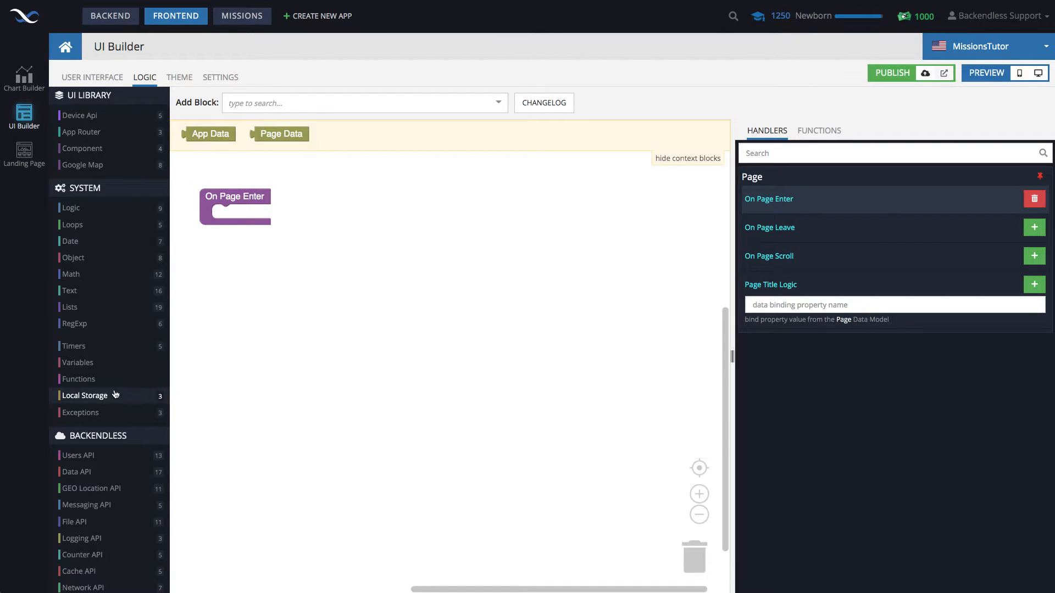
# Add a Load Table objects block for table worldcities with page size 100.
pyautogui.click(77, 411)
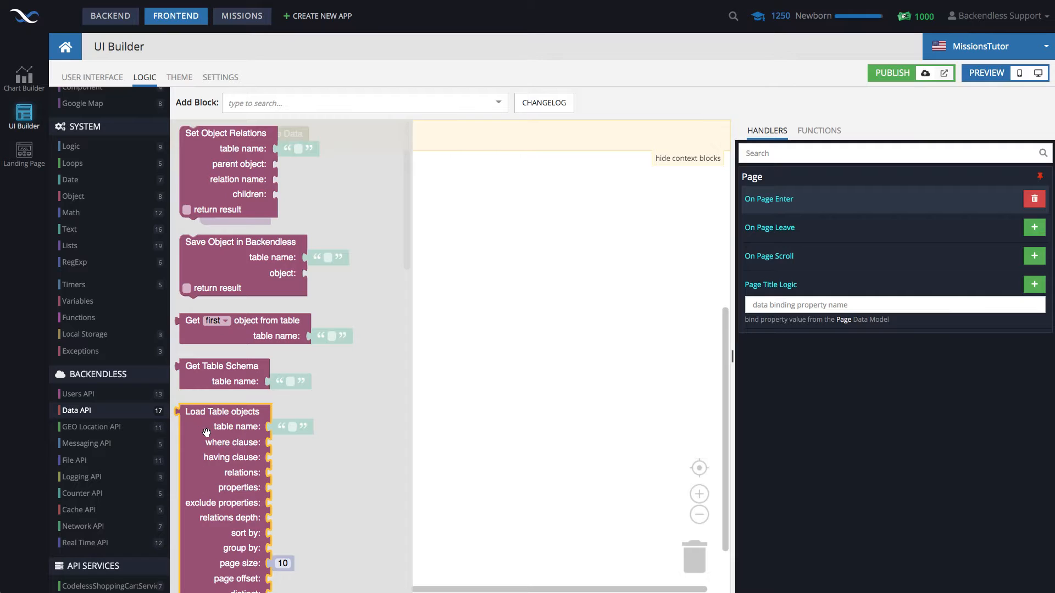
pyautogui.moveTo(223, 410); pyautogui.dragTo(451, 230)
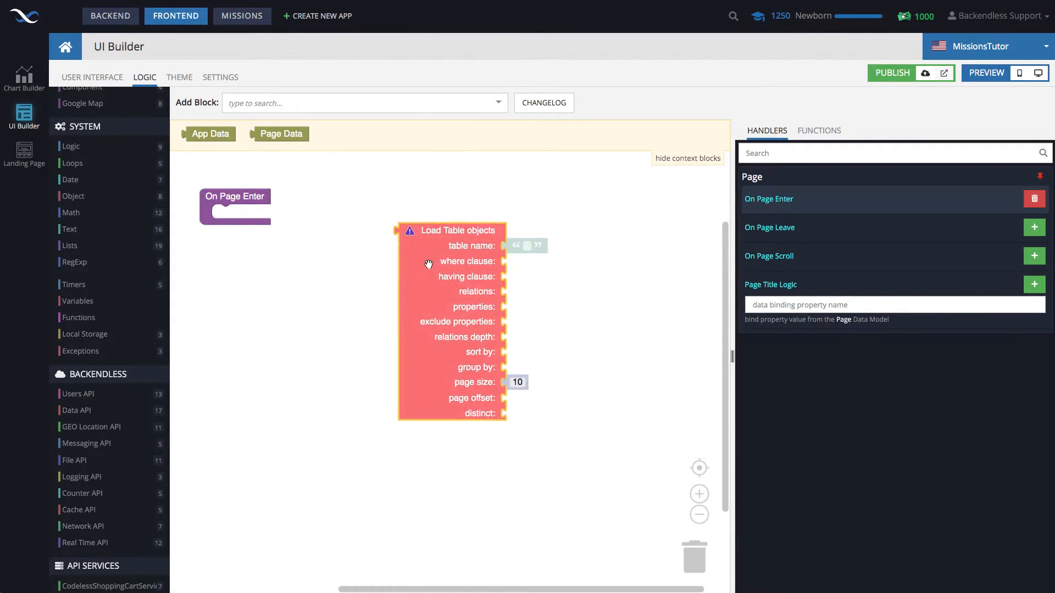
pyautogui.click(527, 246)
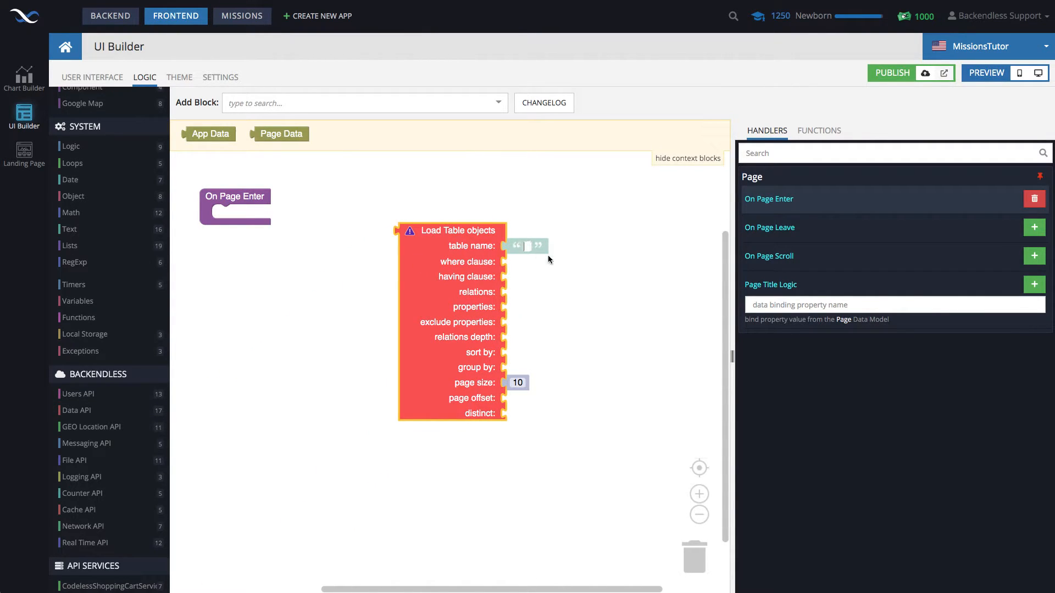
pyautogui.write('worldcities')
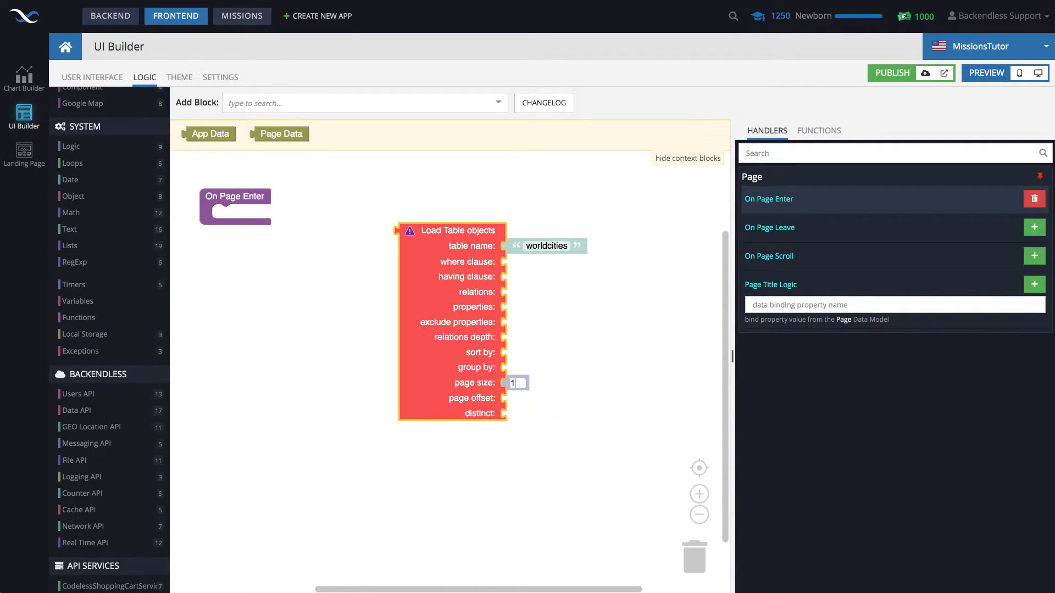
pyautogui.write('100')
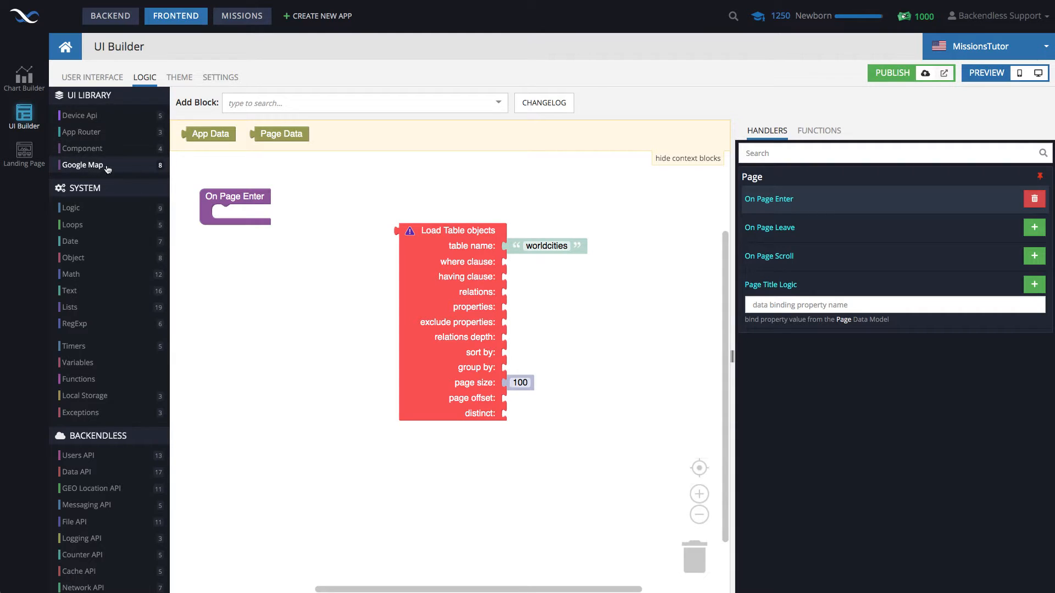
# Place a Set Points to Google Map block inside the On Page Enter handler.
pyautogui.click(81, 164)
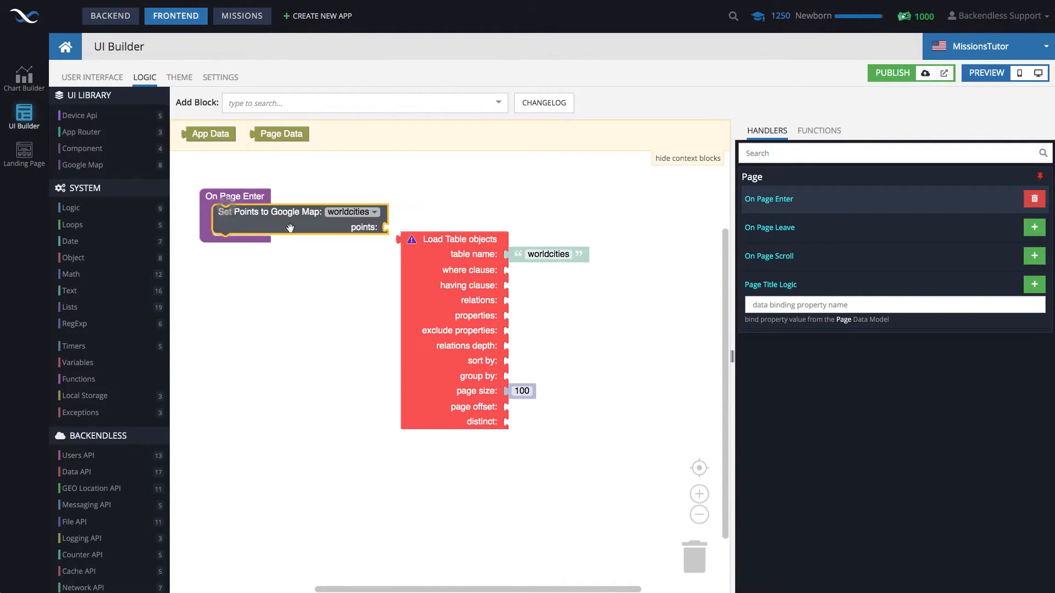
pyautogui.moveTo(453, 238); pyautogui.dragTo(514, 256)
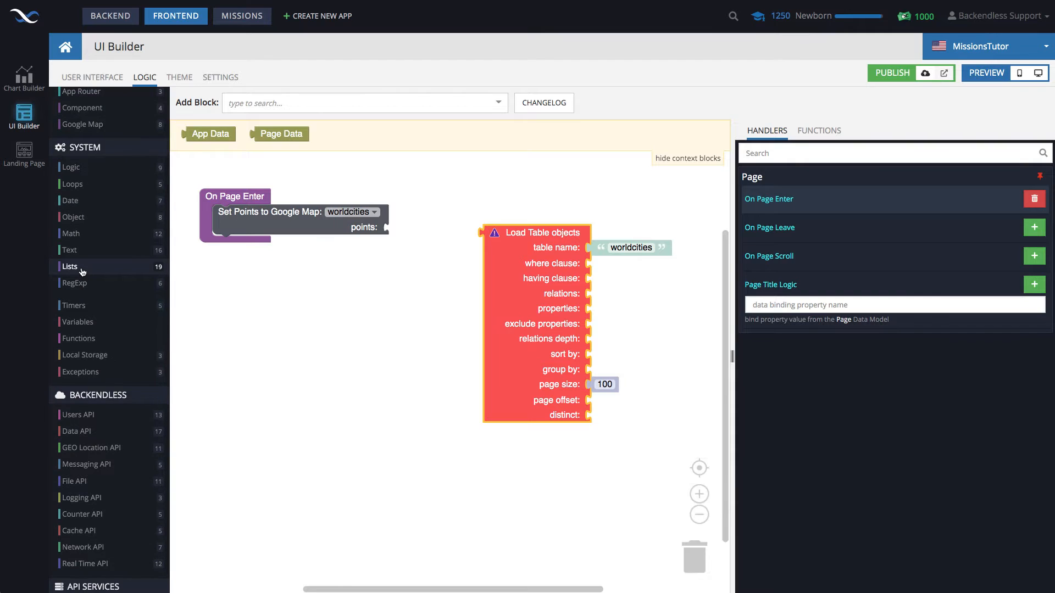
# Feed points with a pluck of the loaded objects using property location.
pyautogui.click(70, 266)
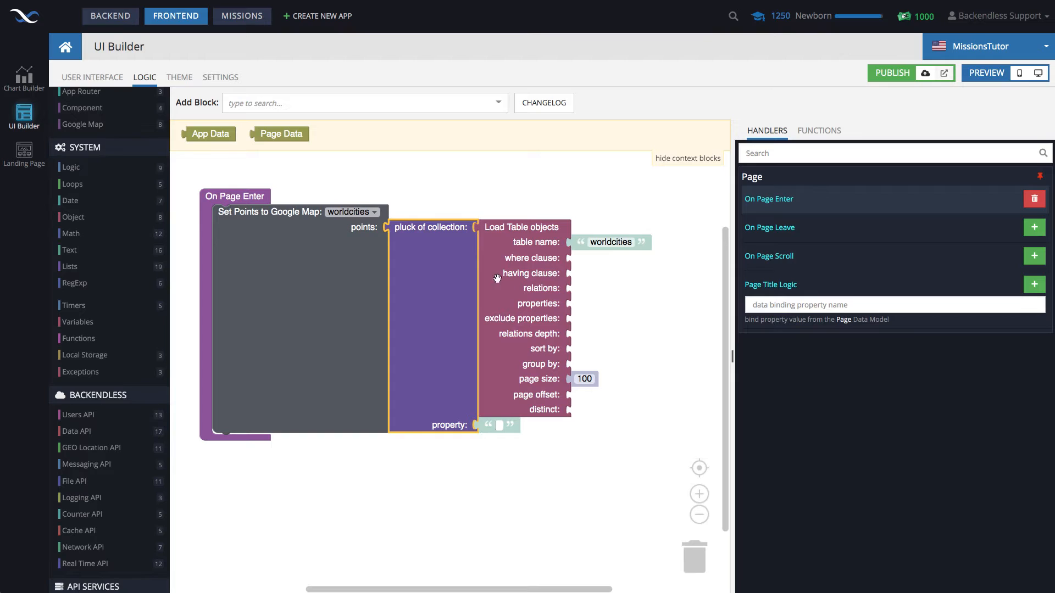
pyautogui.moveTo(497, 439)
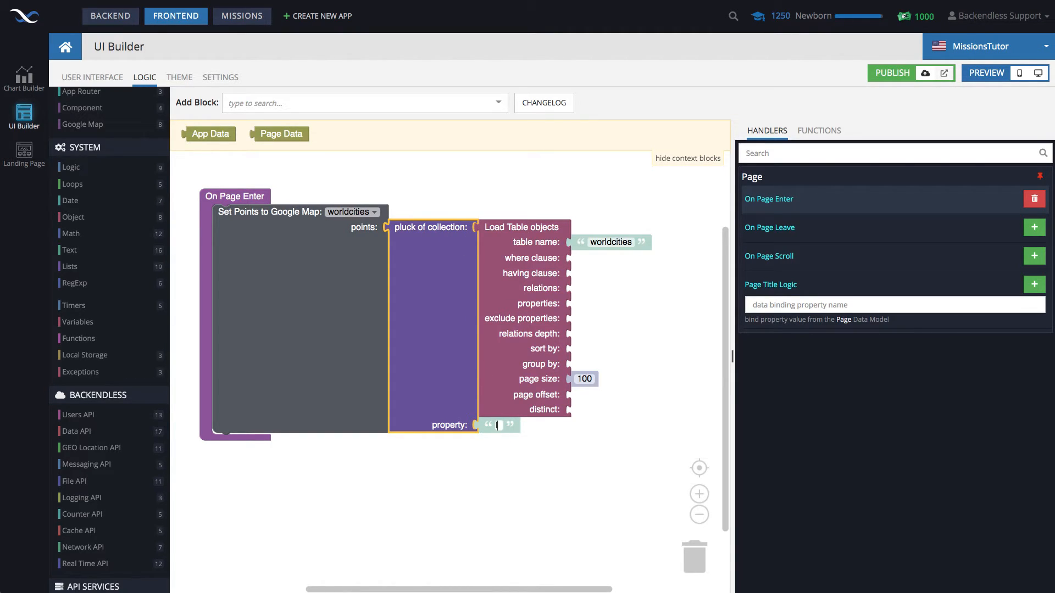
pyautogui.write('location')
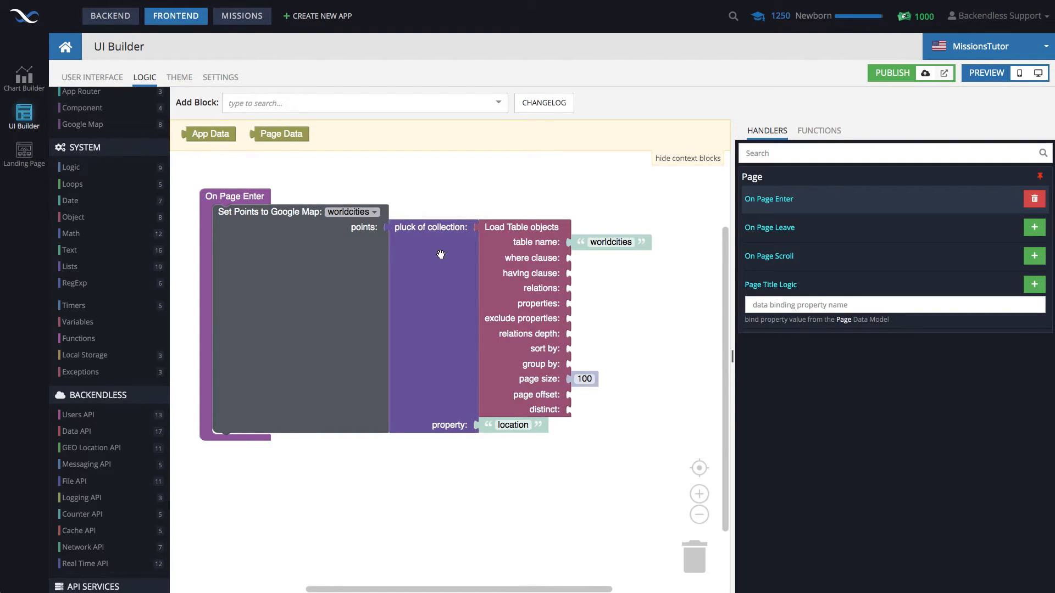
pyautogui.moveTo(529, 395)
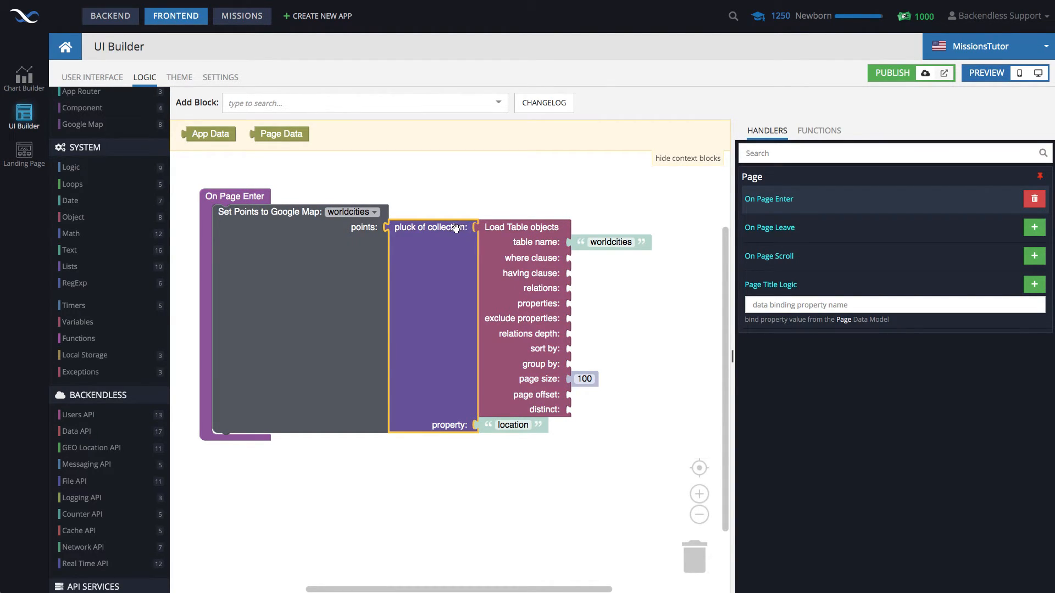
pyautogui.moveTo(448, 246)
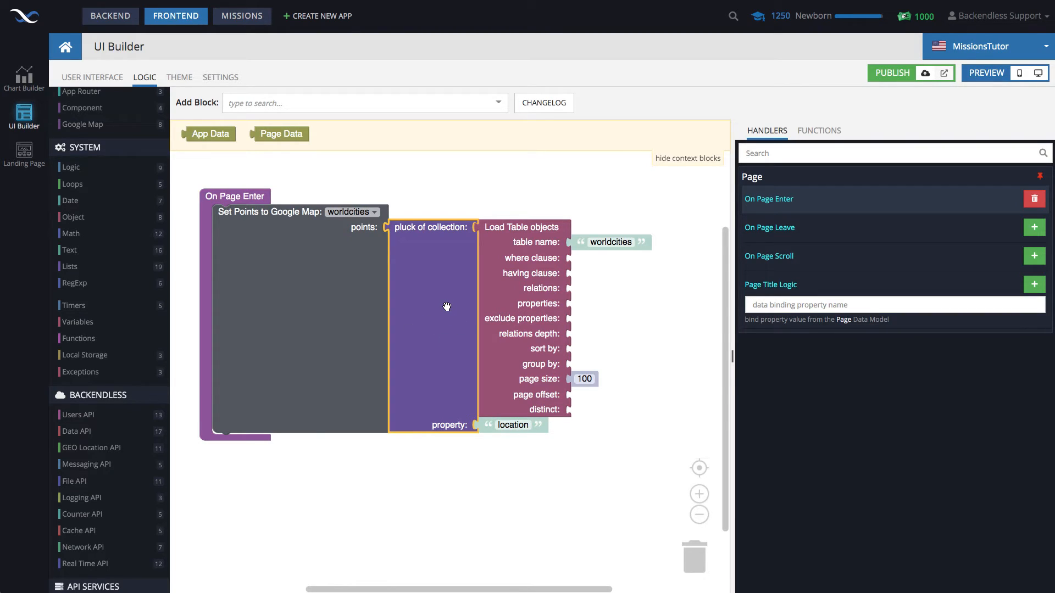
pyautogui.moveTo(356, 252)
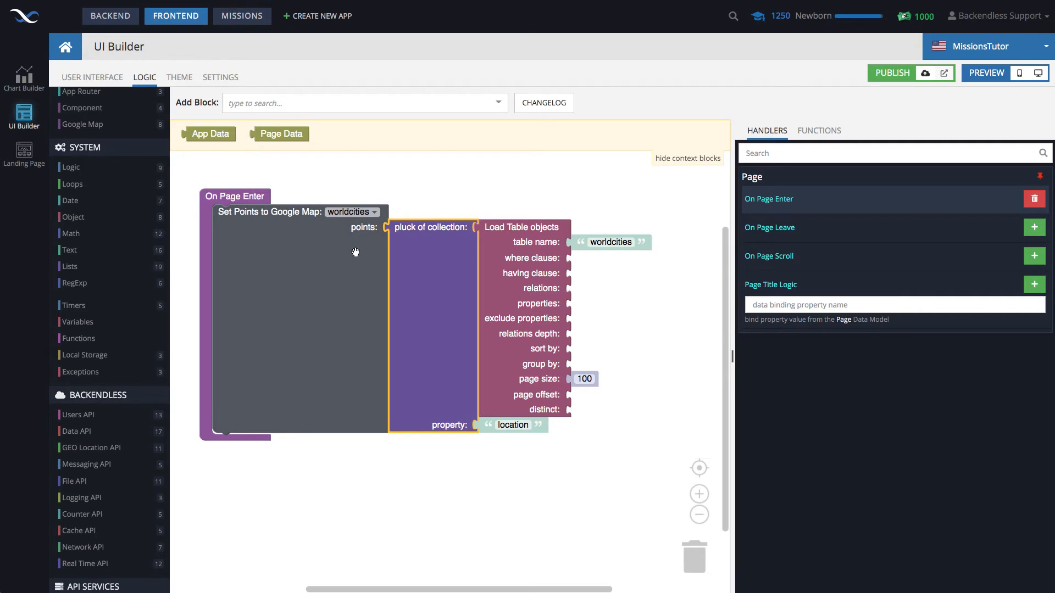
pyautogui.moveTo(429, 234)
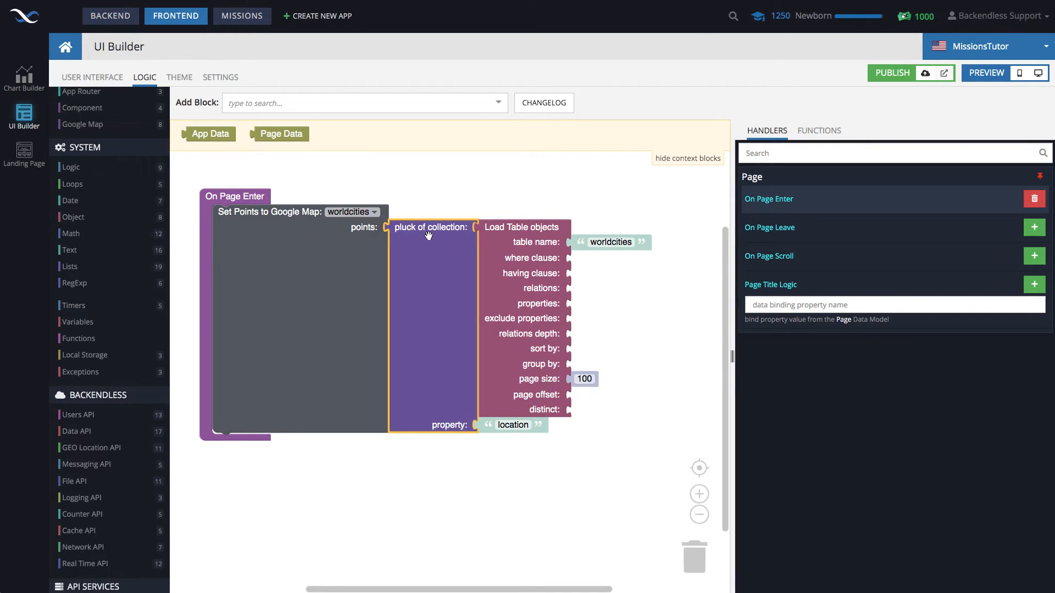
pyautogui.moveTo(448, 258)
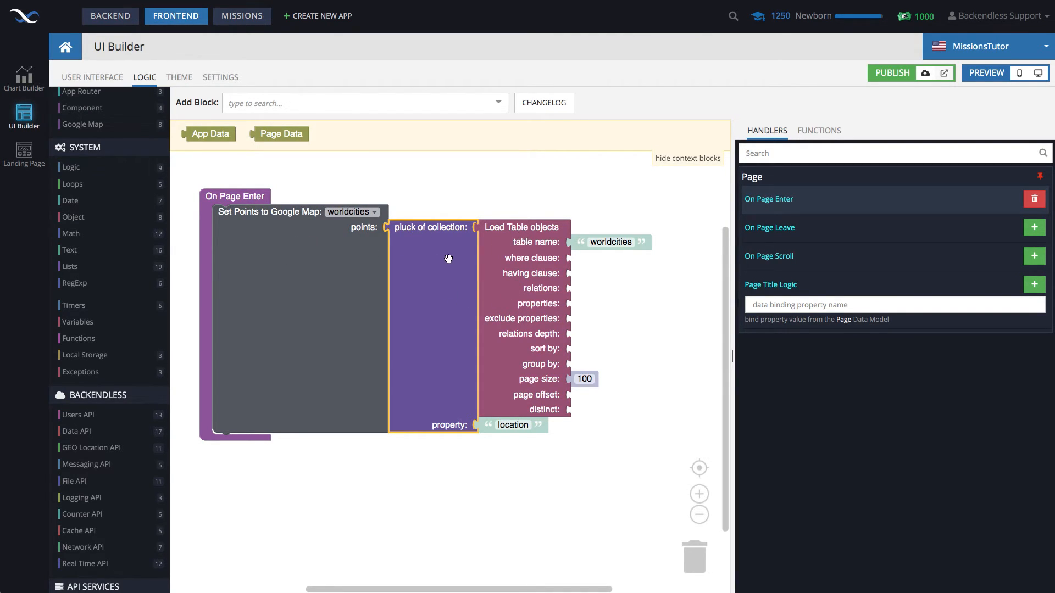
pyautogui.moveTo(543, 305)
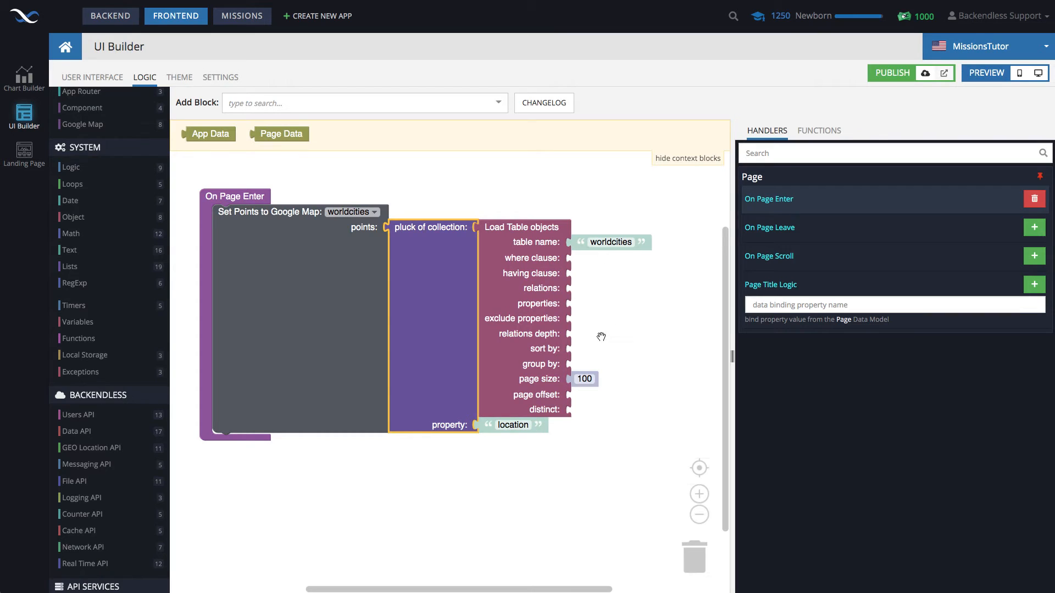
pyautogui.moveTo(510, 453)
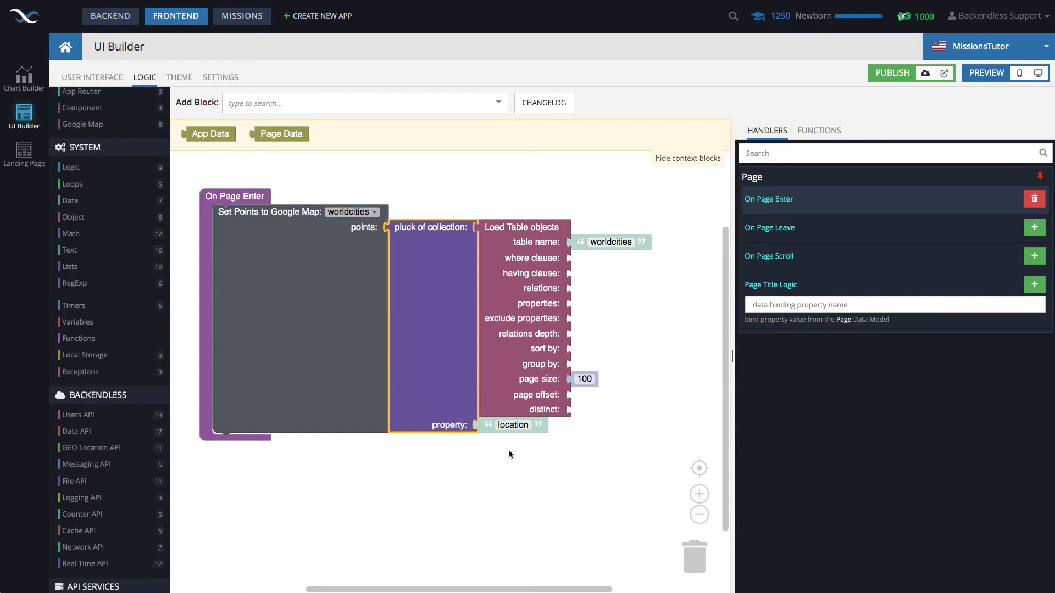
pyautogui.moveTo(571, 371)
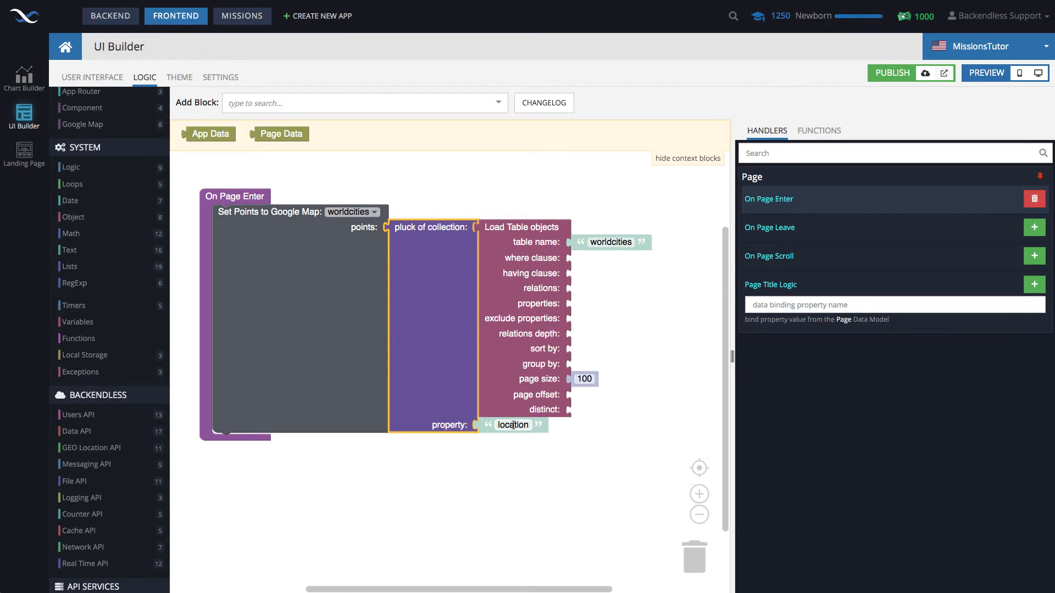
# Restore the pluck property to location and return to the worldcities page design.
pyautogui.write('name')
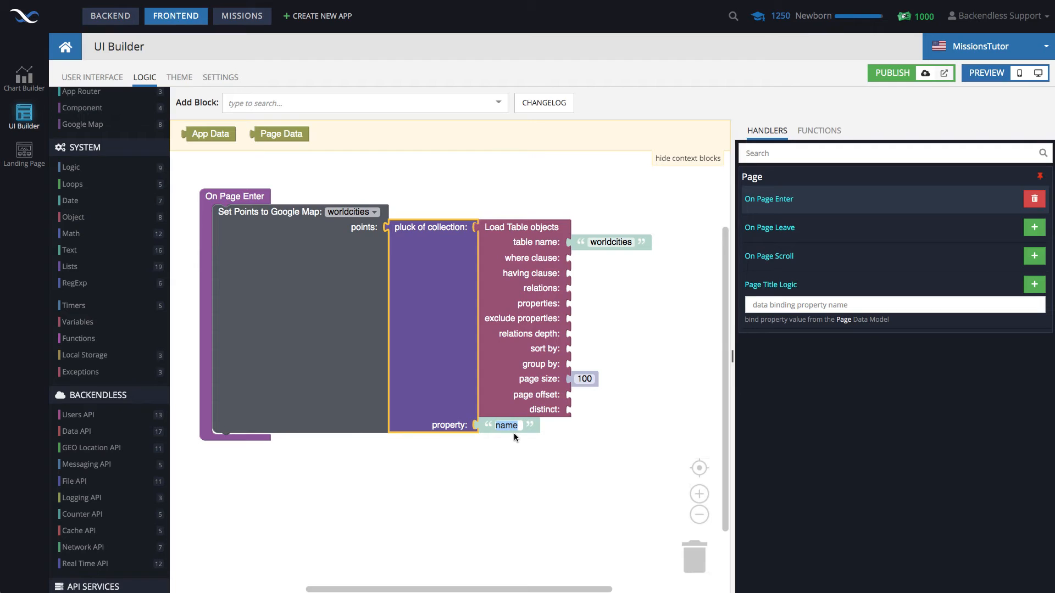
pyautogui.write('location')
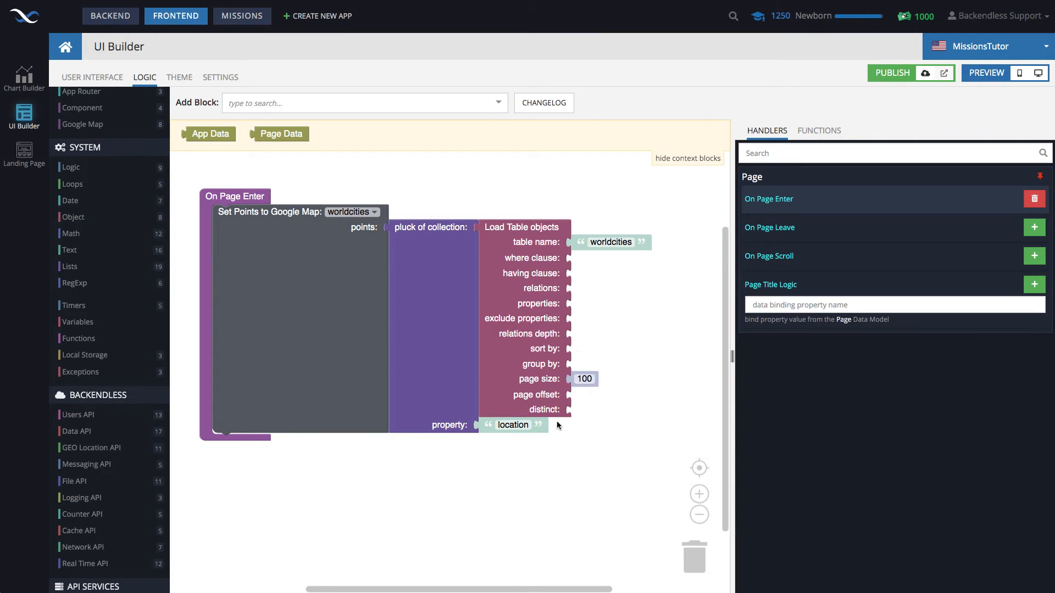
pyautogui.moveTo(532, 367)
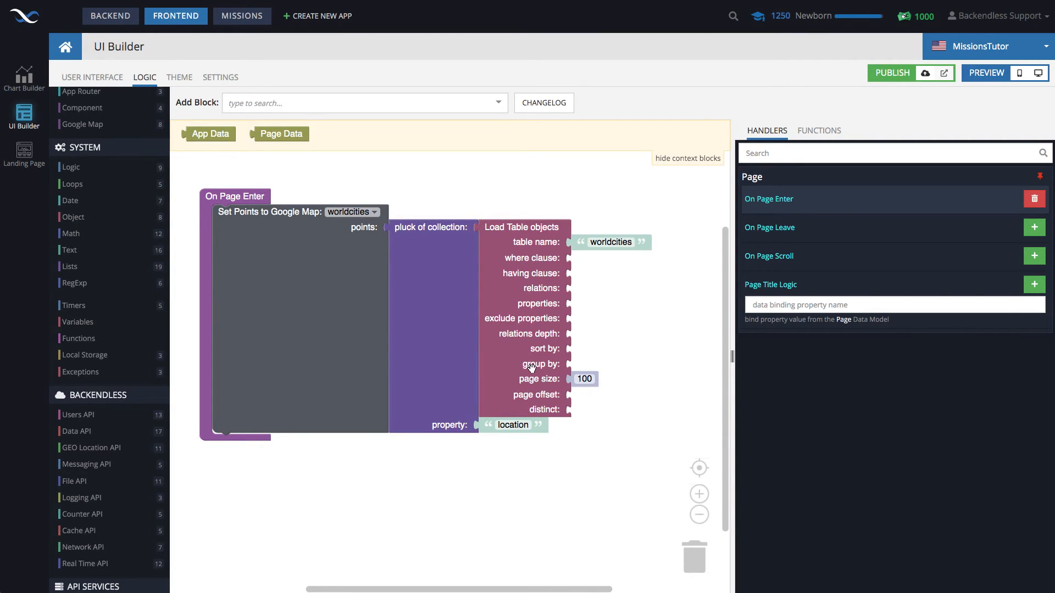
pyautogui.moveTo(544, 290)
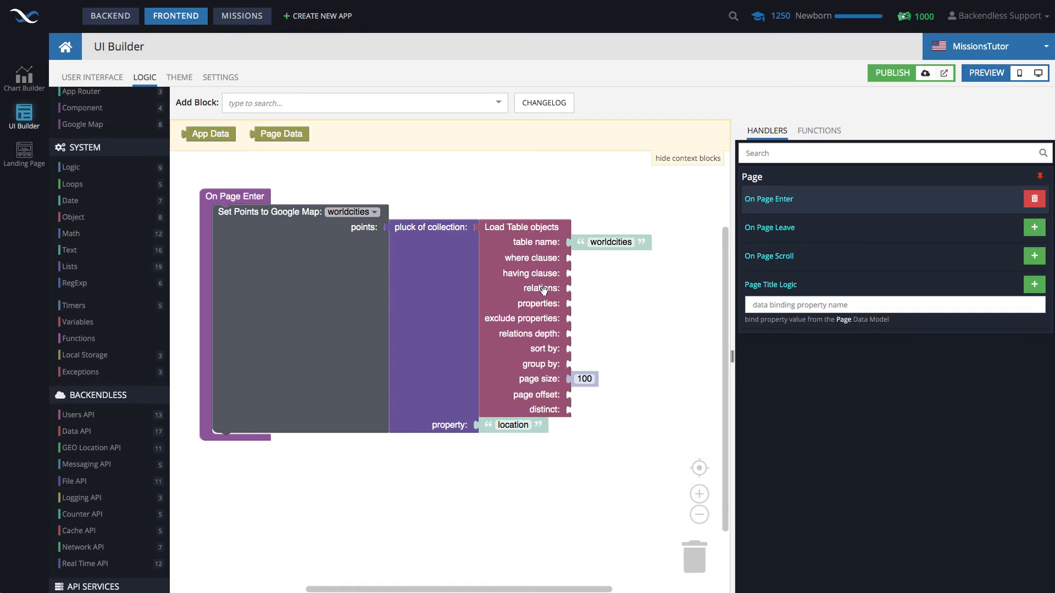
pyautogui.moveTo(590, 353)
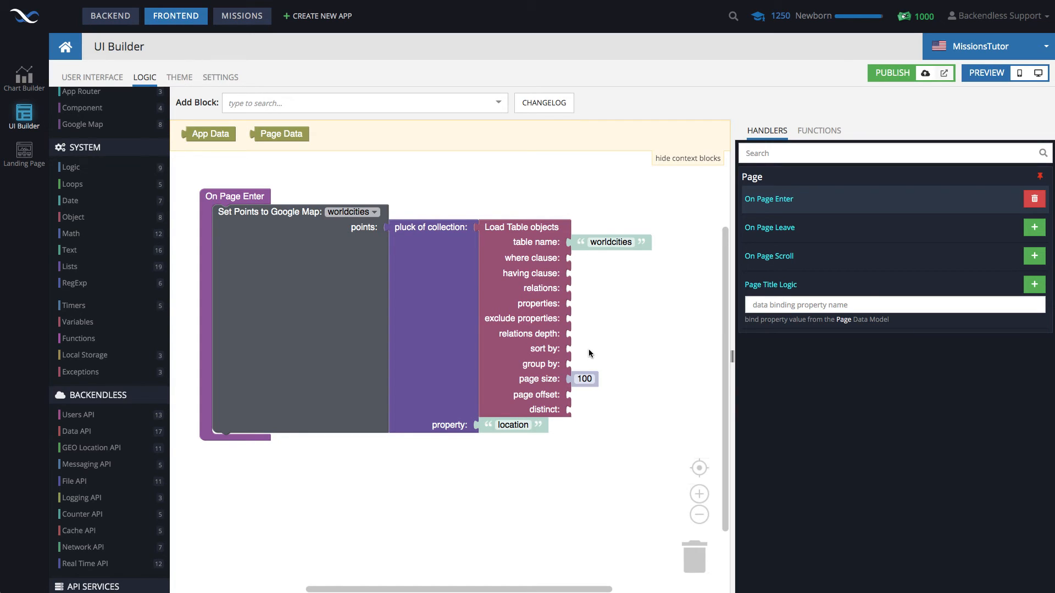
pyautogui.moveTo(334, 261)
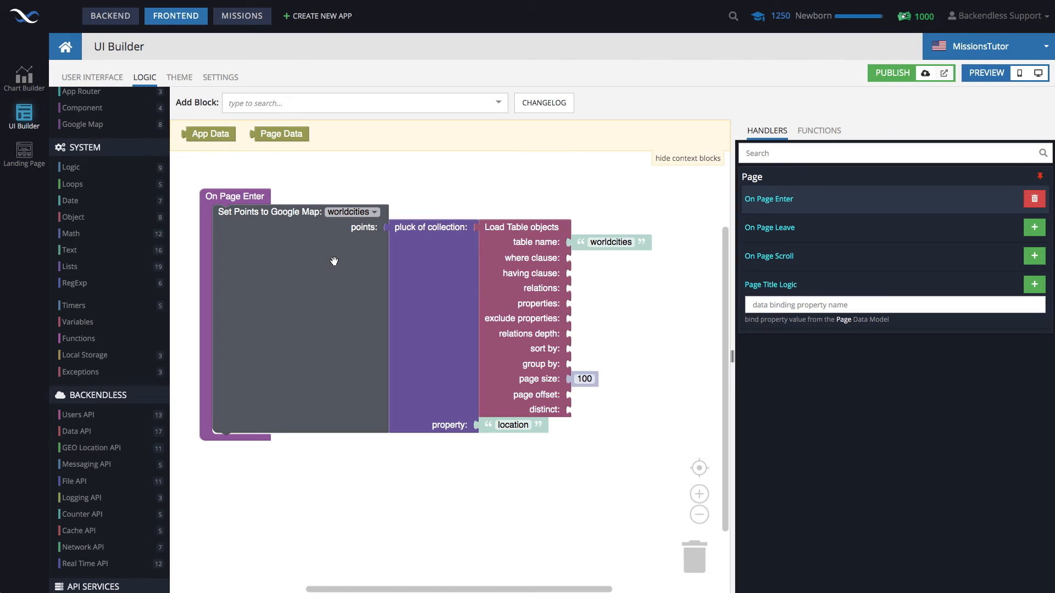
pyautogui.moveTo(127, 88)
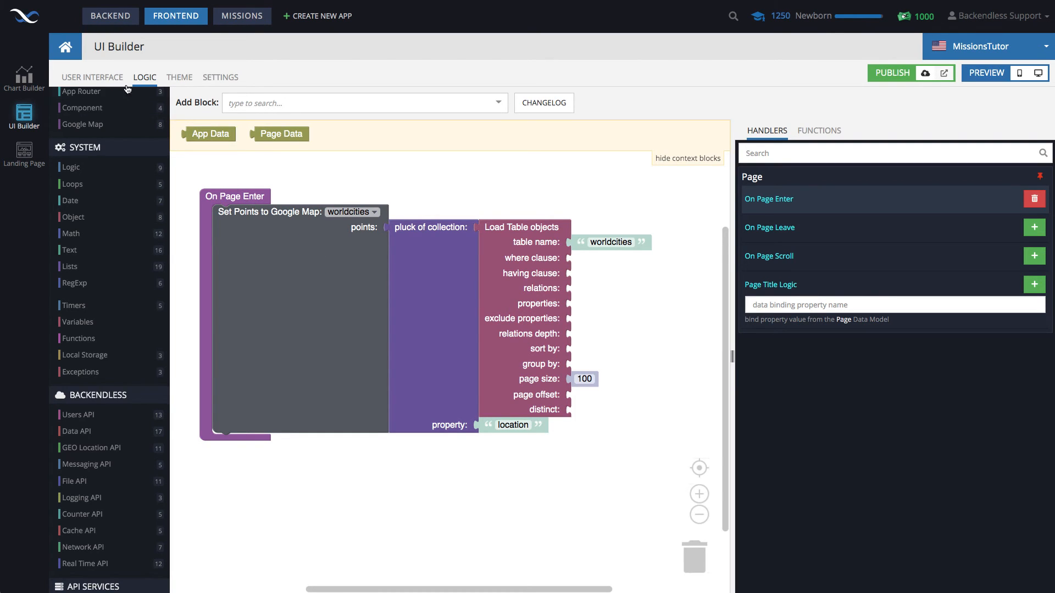
pyautogui.click(92, 77)
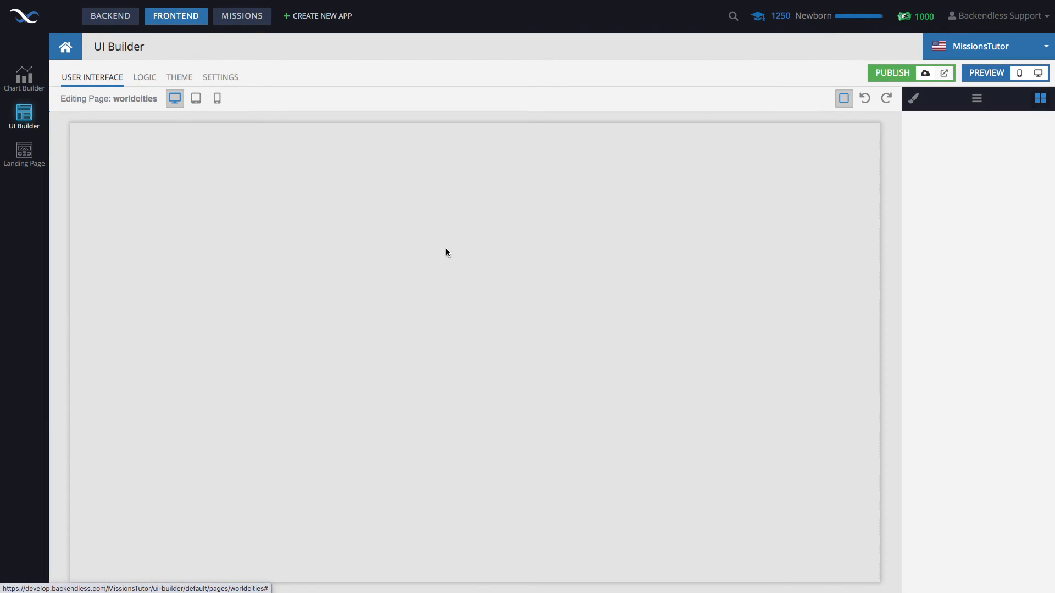